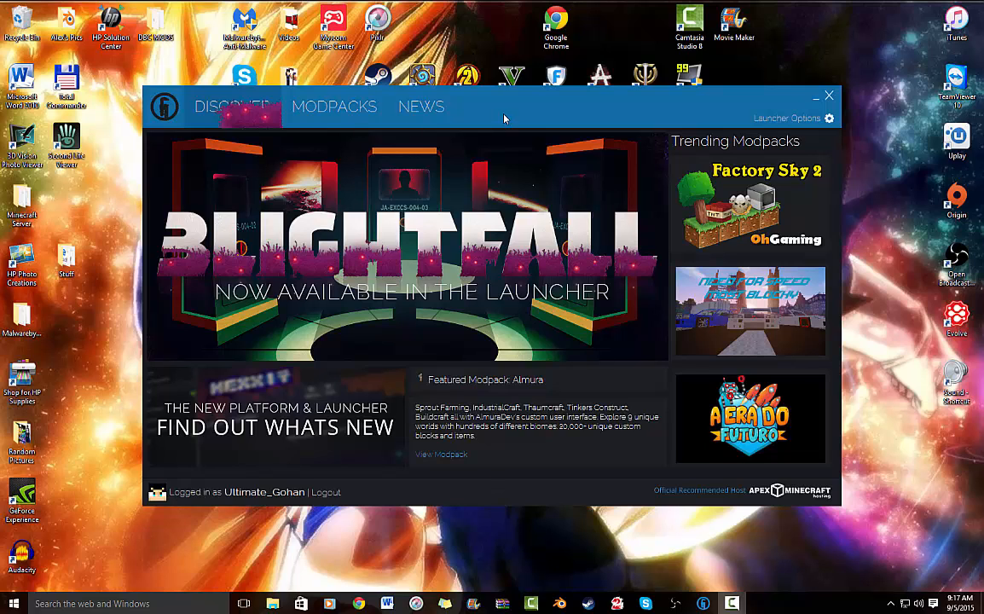
mouse_move(511, 122)
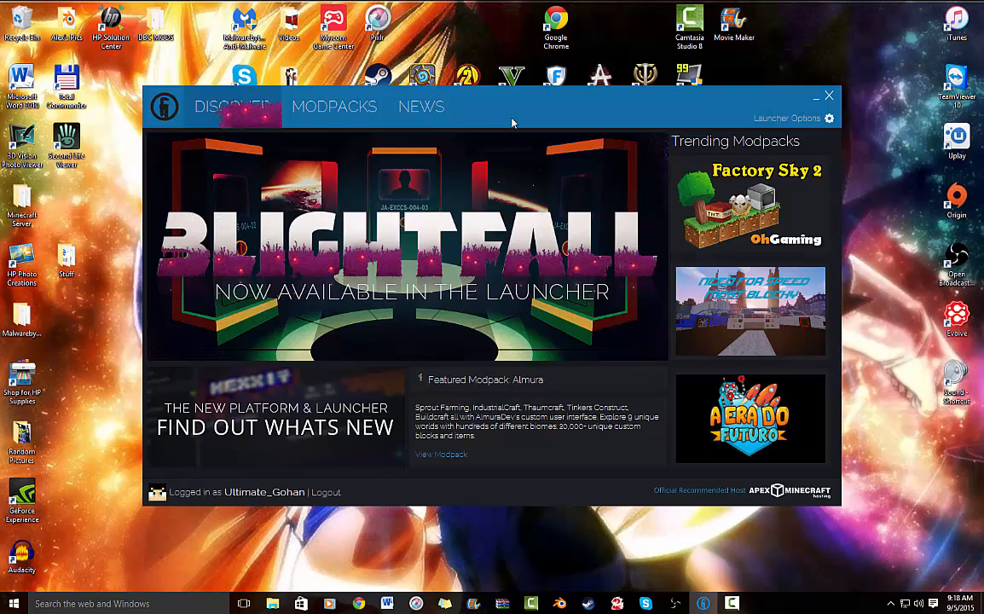
mouse_move(532, 126)
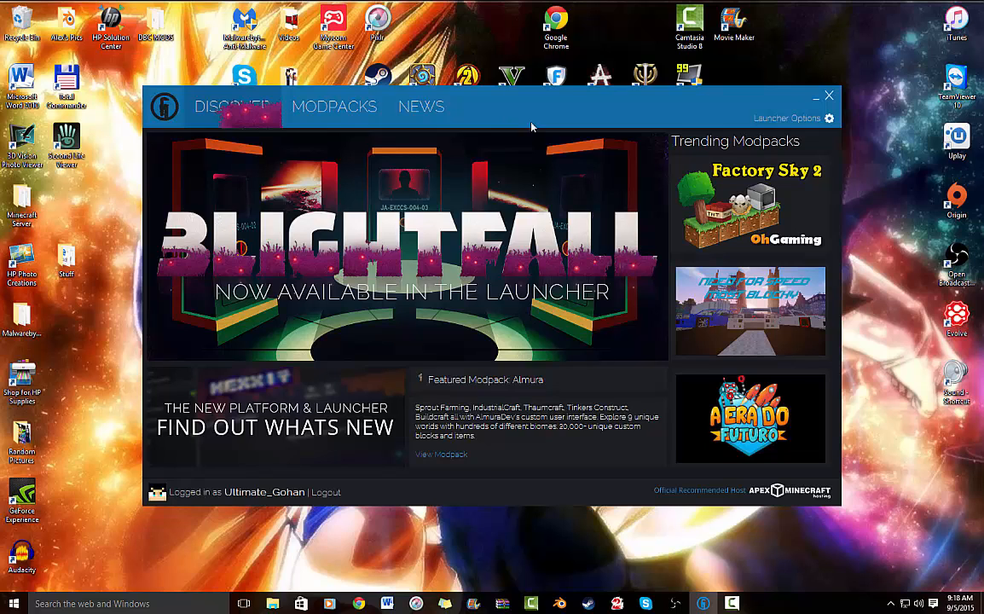
mouse_move(665, 236)
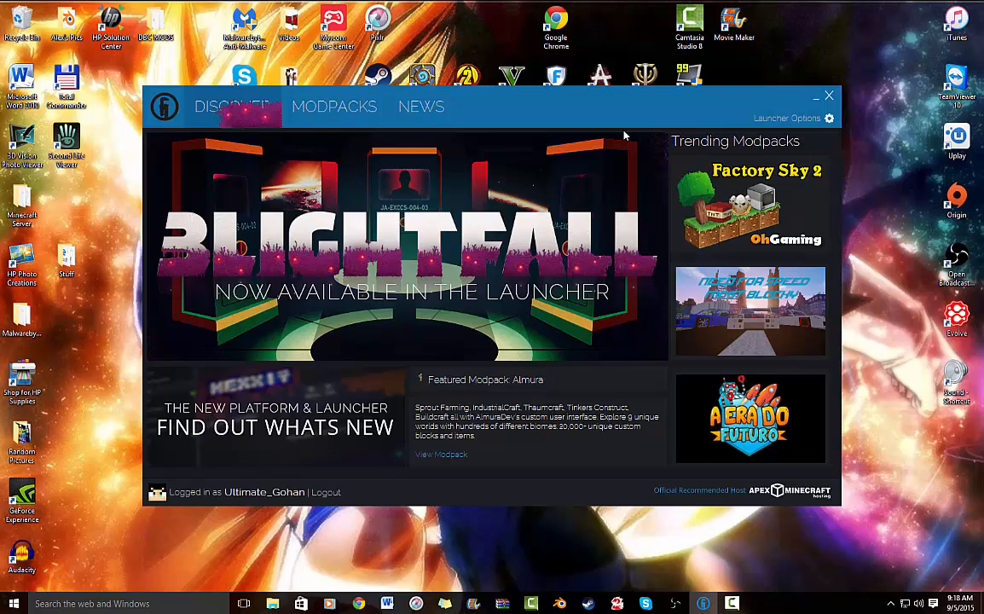
mouse_move(621, 152)
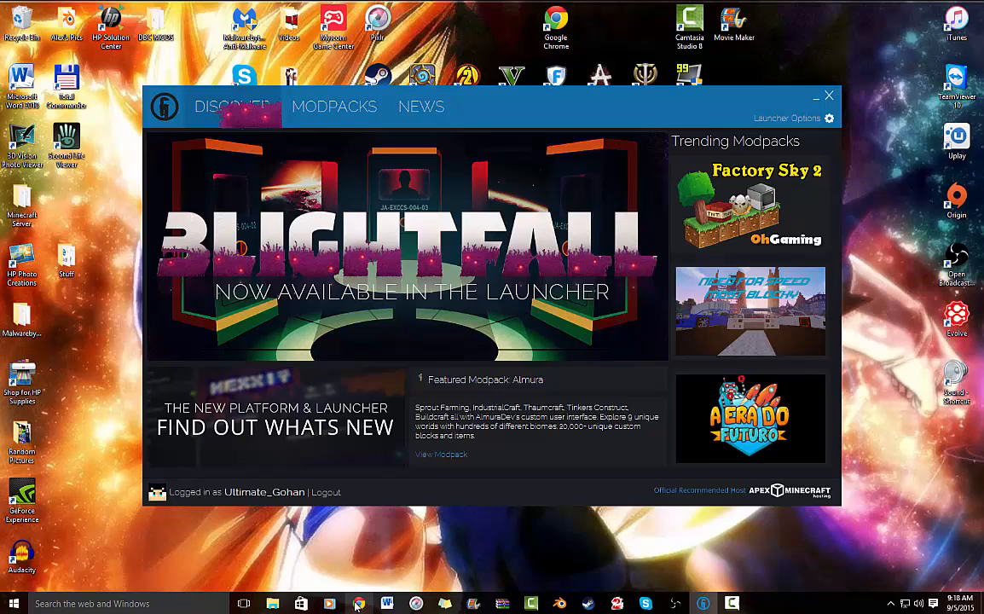
Search Google for 'technic launcher' and reach the Technic Launcher download page
left_click(358, 603)
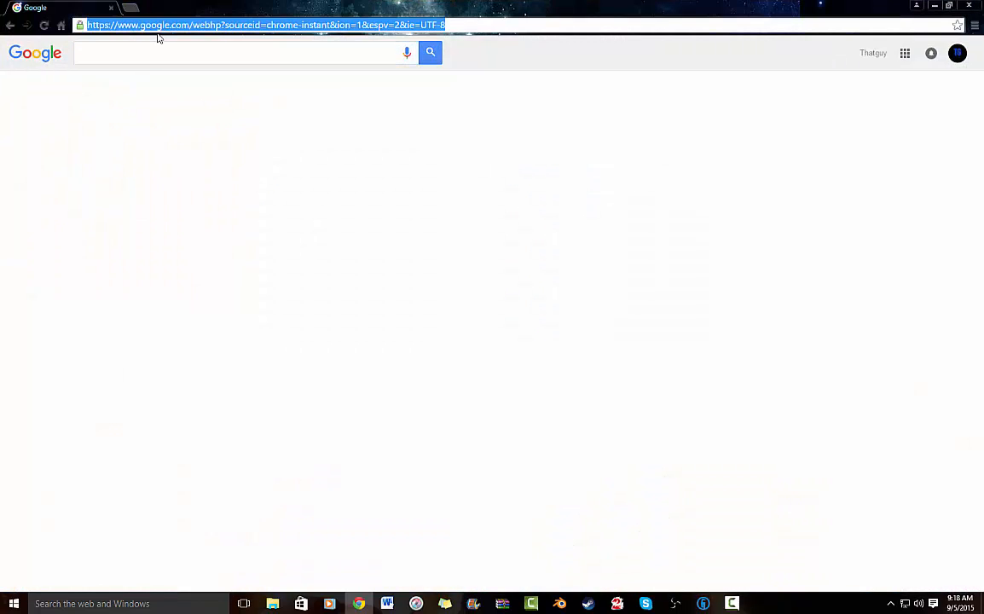
type("technuc")
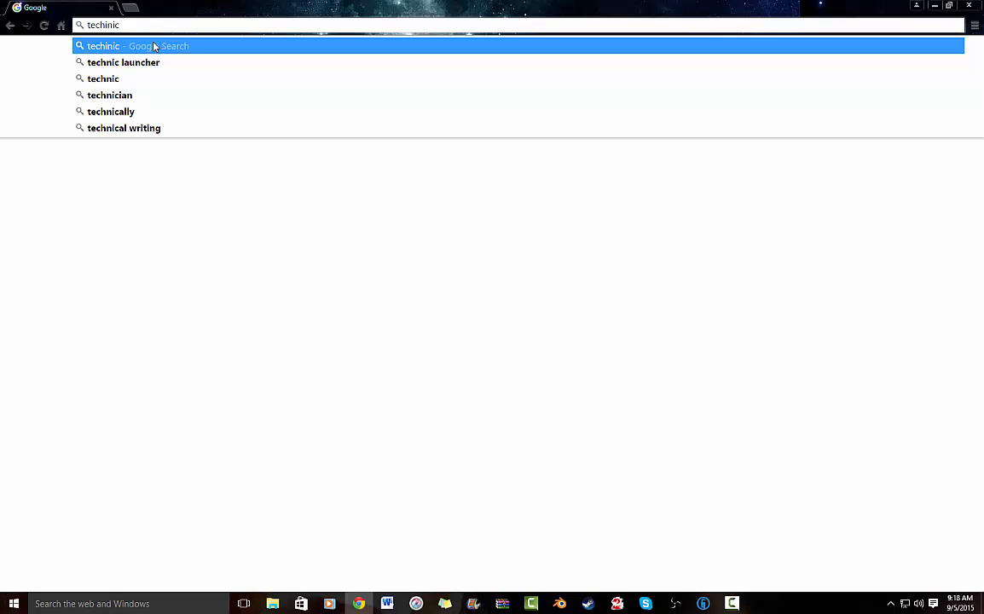
left_click(123, 62)
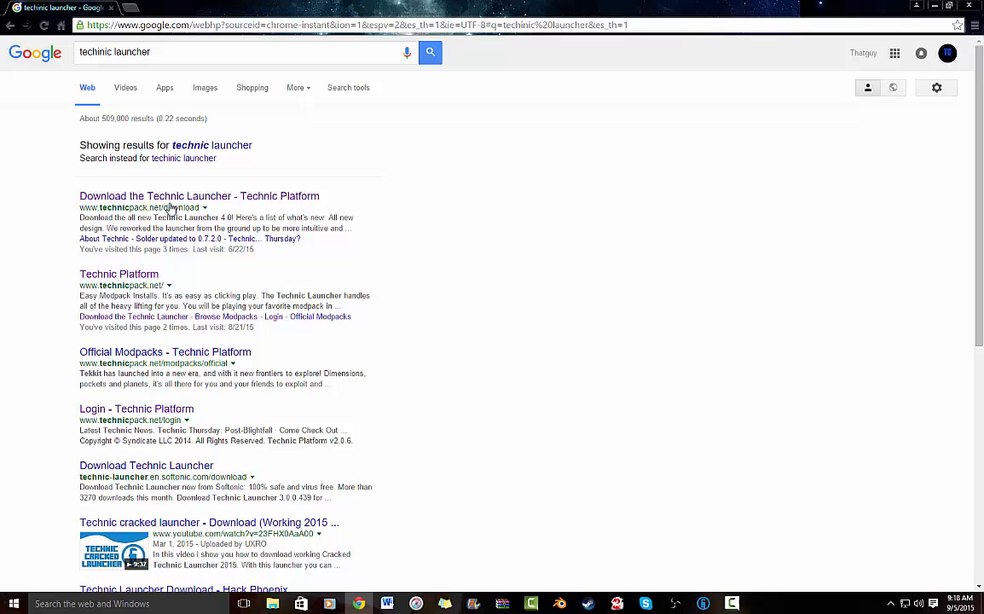
left_click(197, 196)
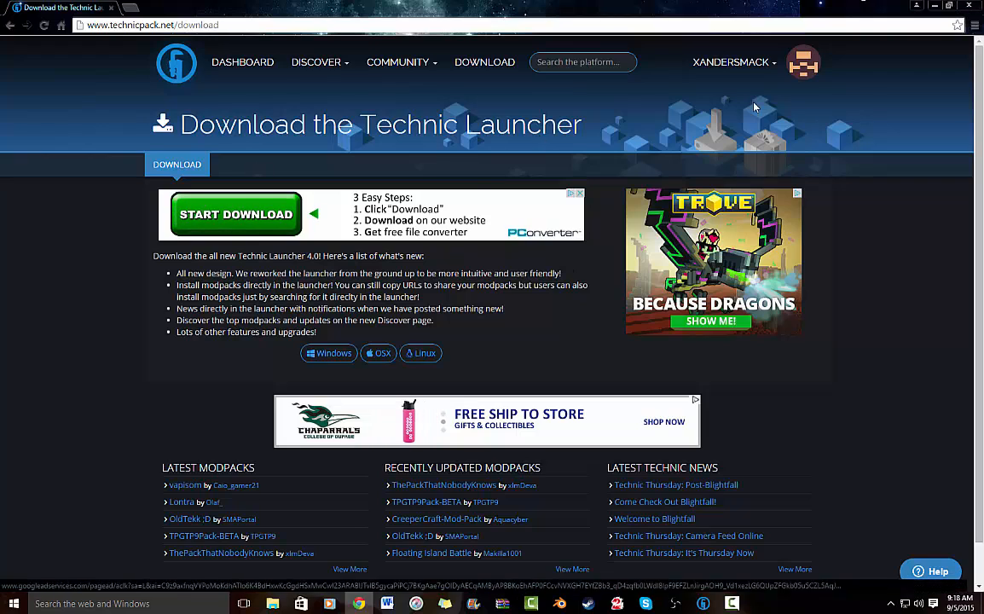
mouse_move(242, 61)
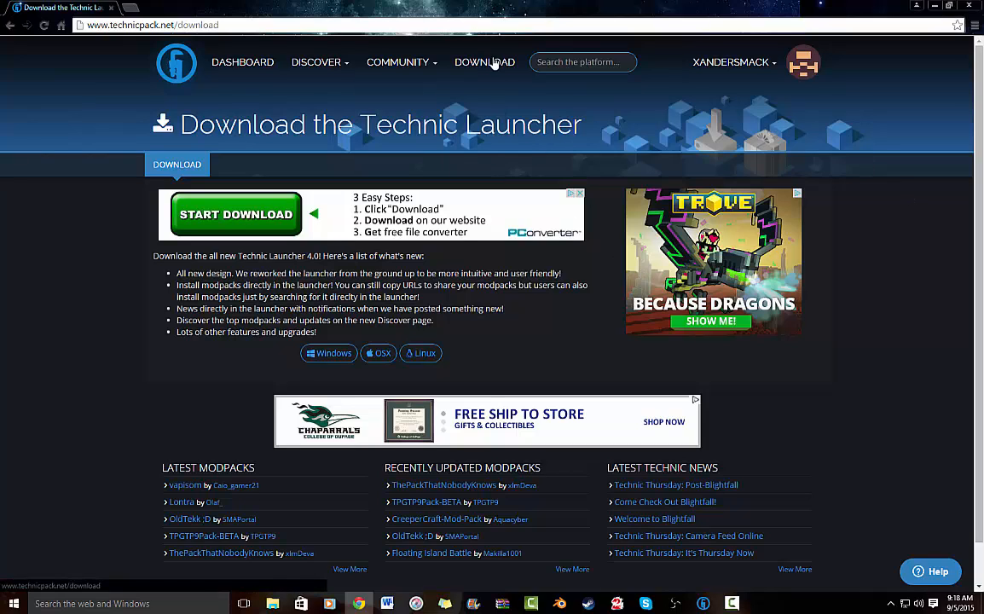
mouse_move(487, 71)
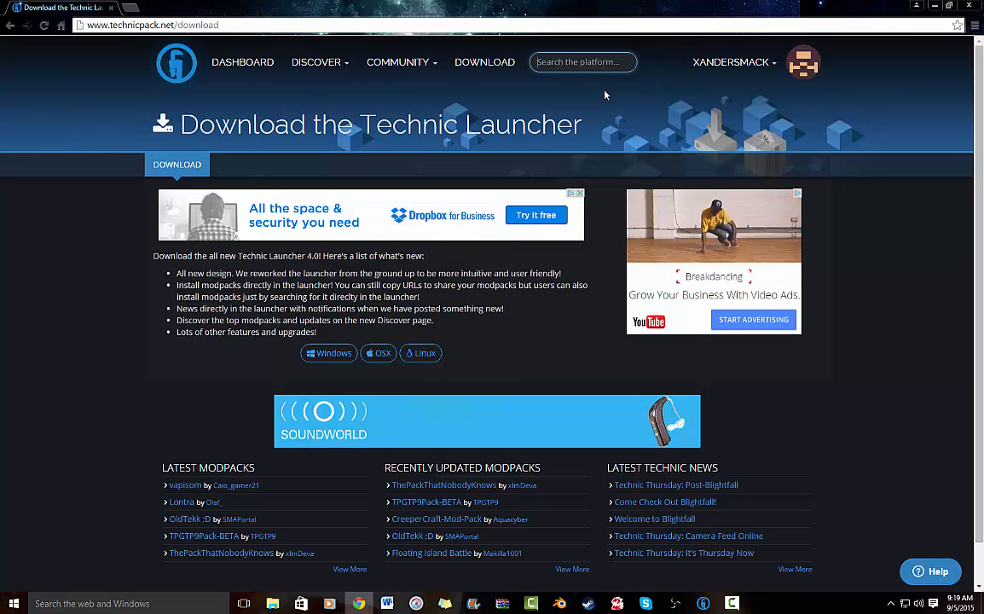
Search Technic Platform for 'dragon block c' and open the Dragon Ball Ultra 1.7.10 modpack page
type("drago")
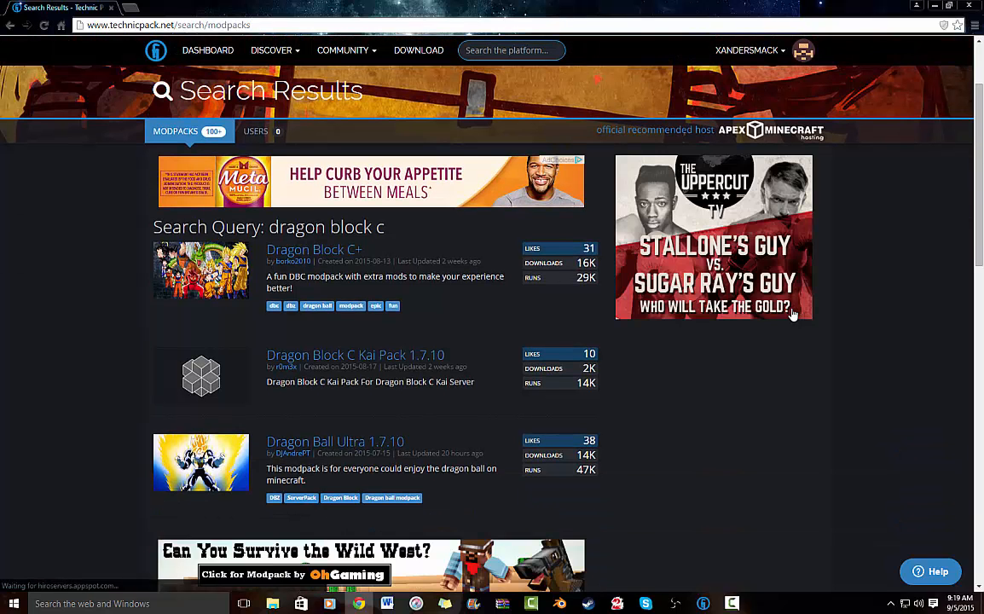
mouse_move(789, 433)
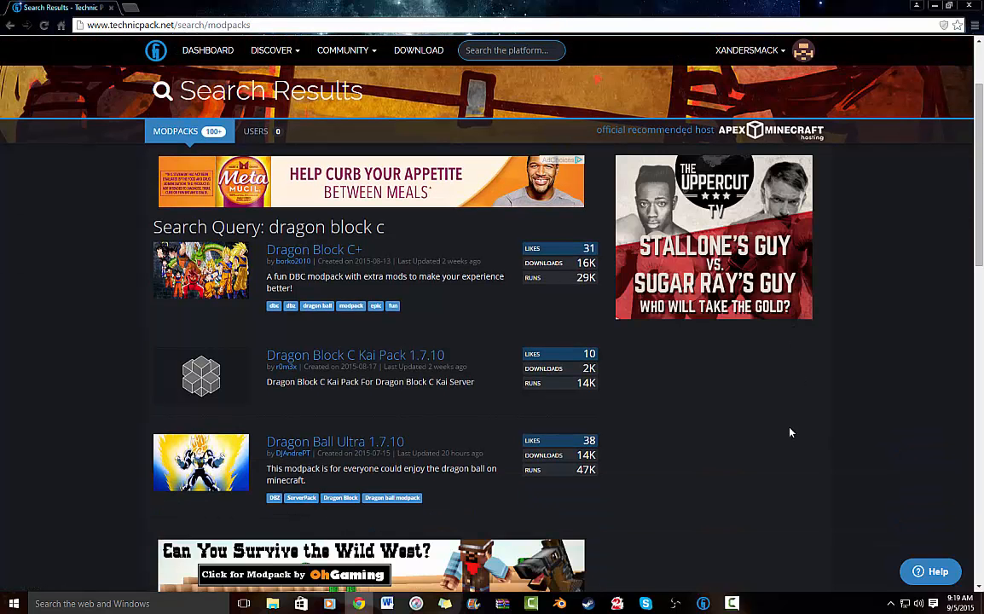
scroll("down", 3)
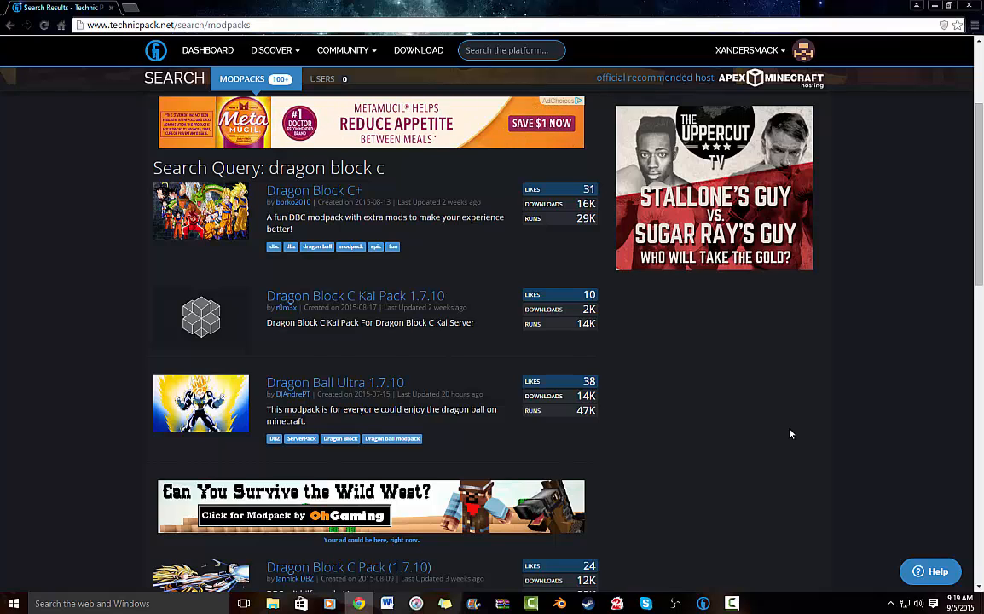
scroll("down", 3)
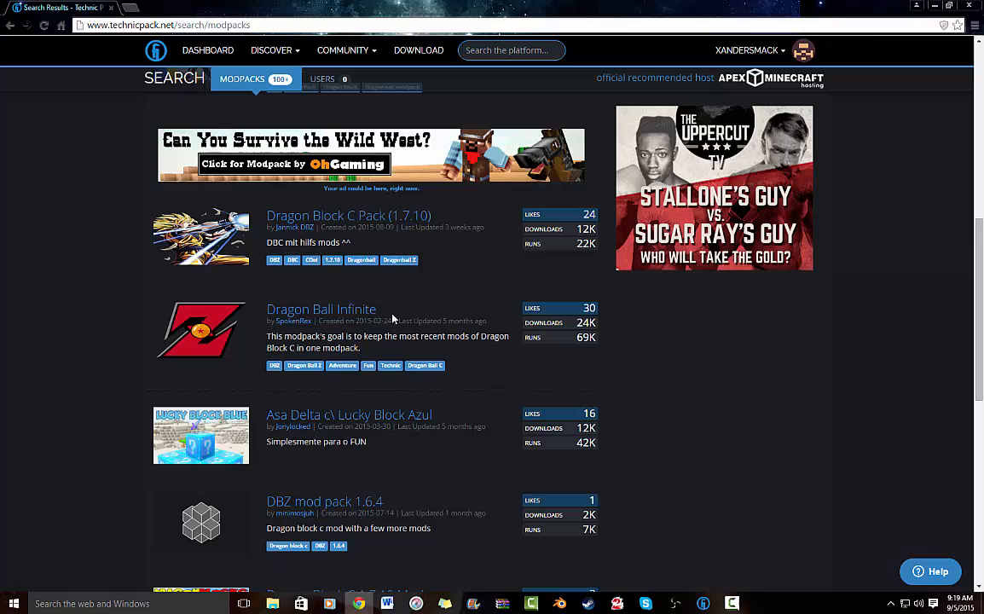
mouse_move(458, 273)
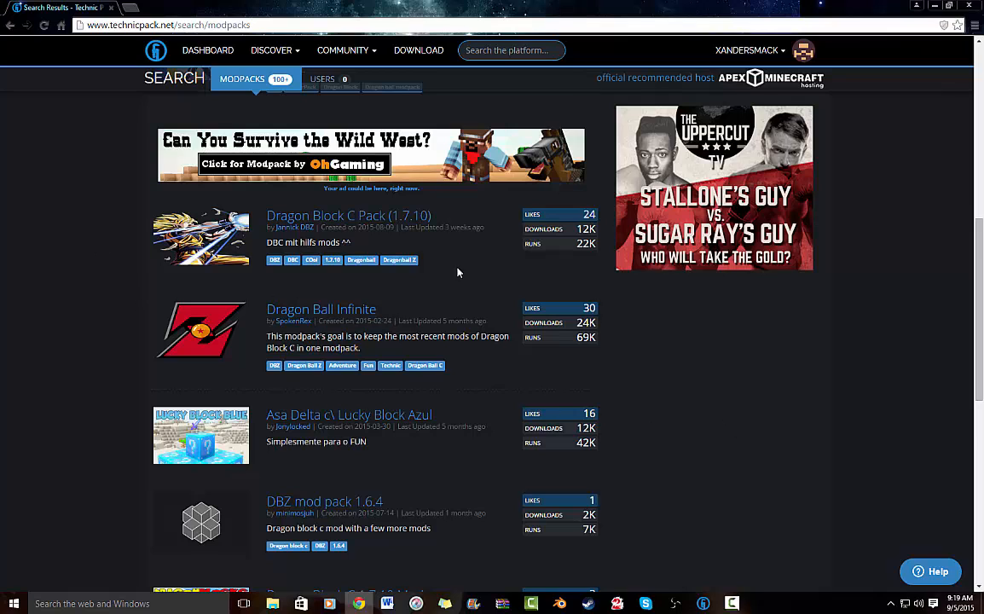
scroll("down", 3)
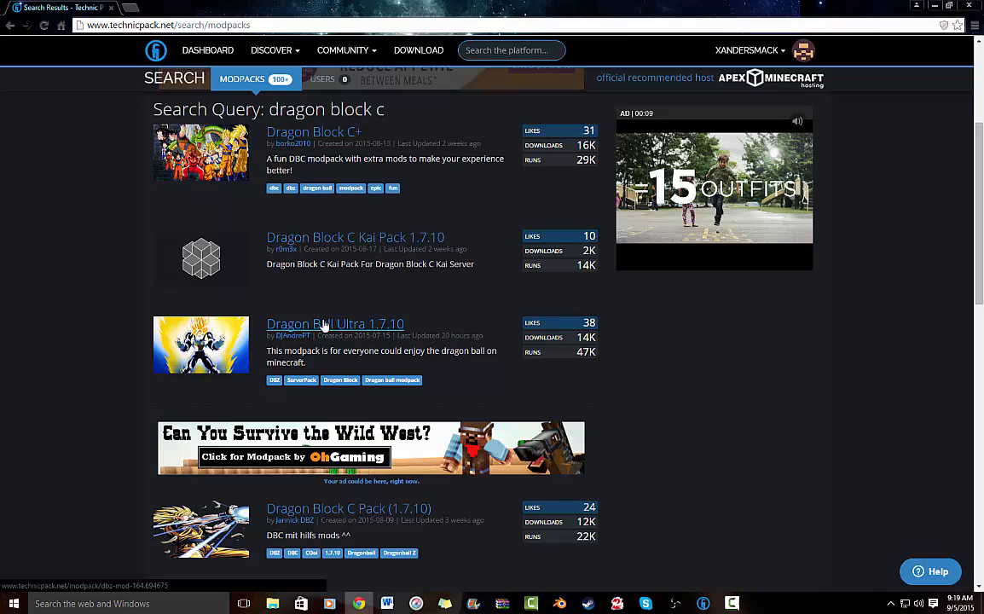
left_click(334, 324)
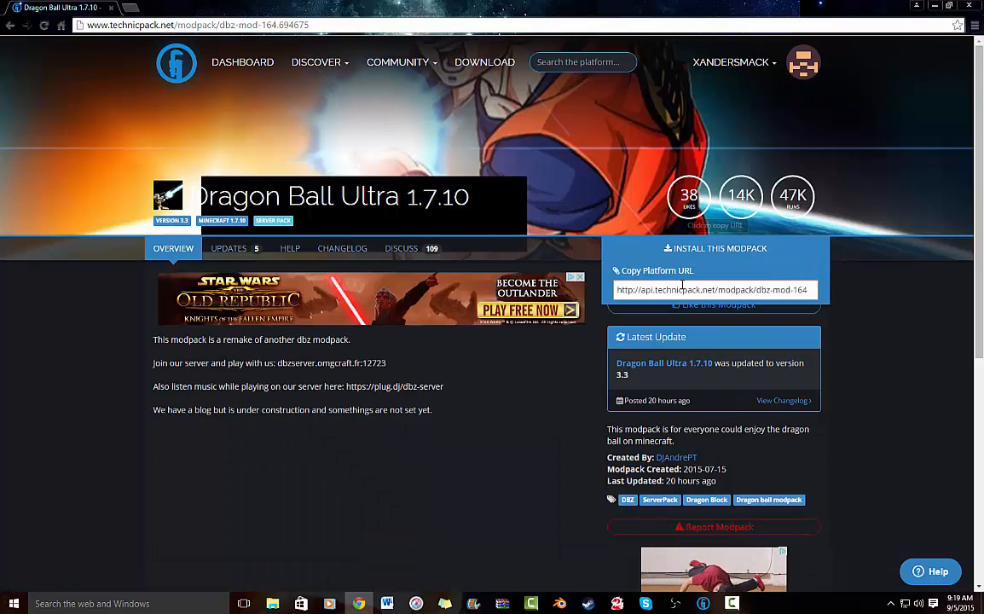
Select the modpack's platform URL and choose Install This Modpack
left_click(713, 290)
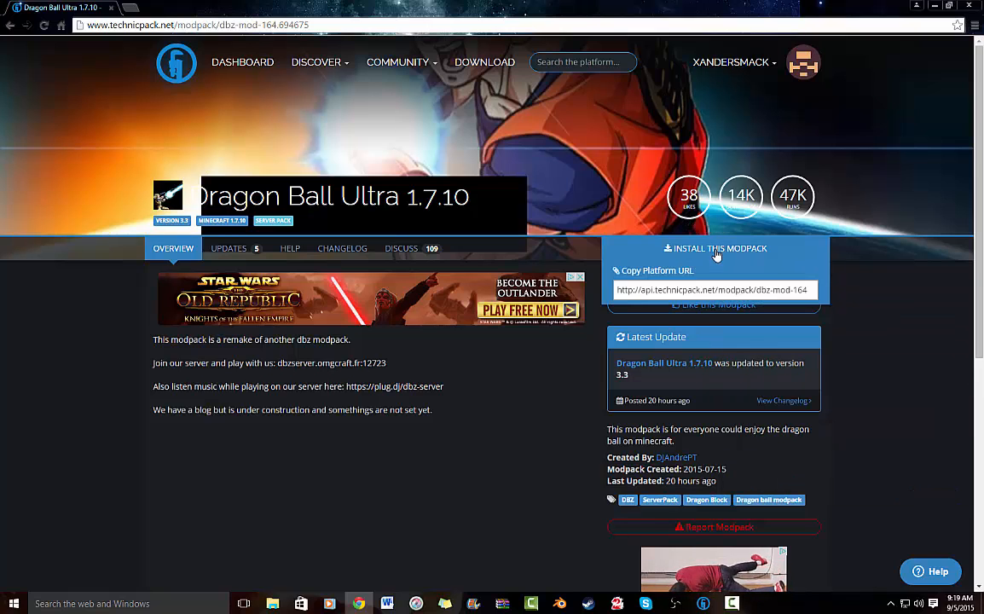
left_click(720, 249)
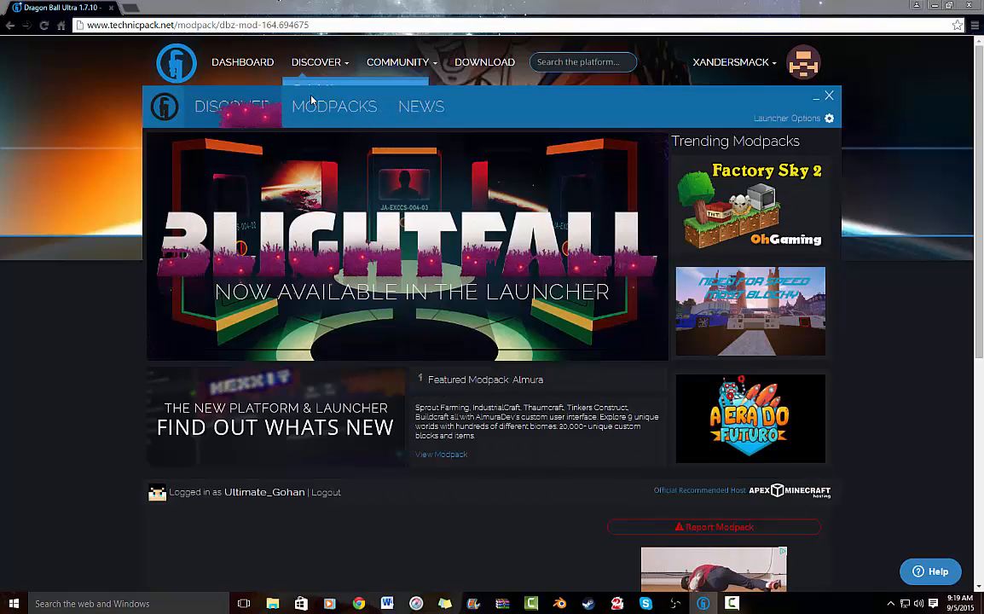
Accept the launcher prompt so the Dragon Ball Ultra 1.7.10 pack page appears
left_click(335, 106)
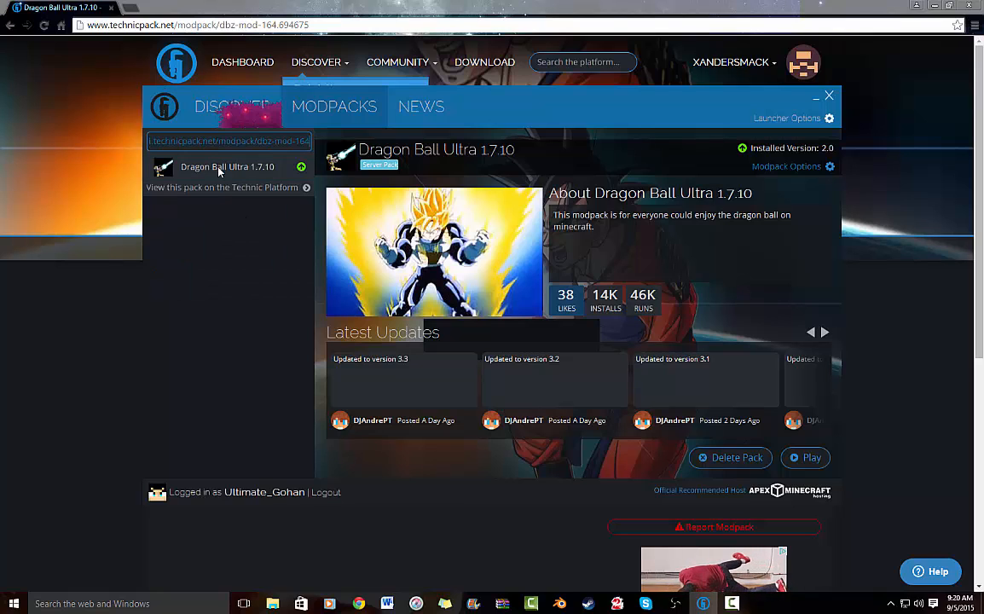
mouse_move(363, 245)
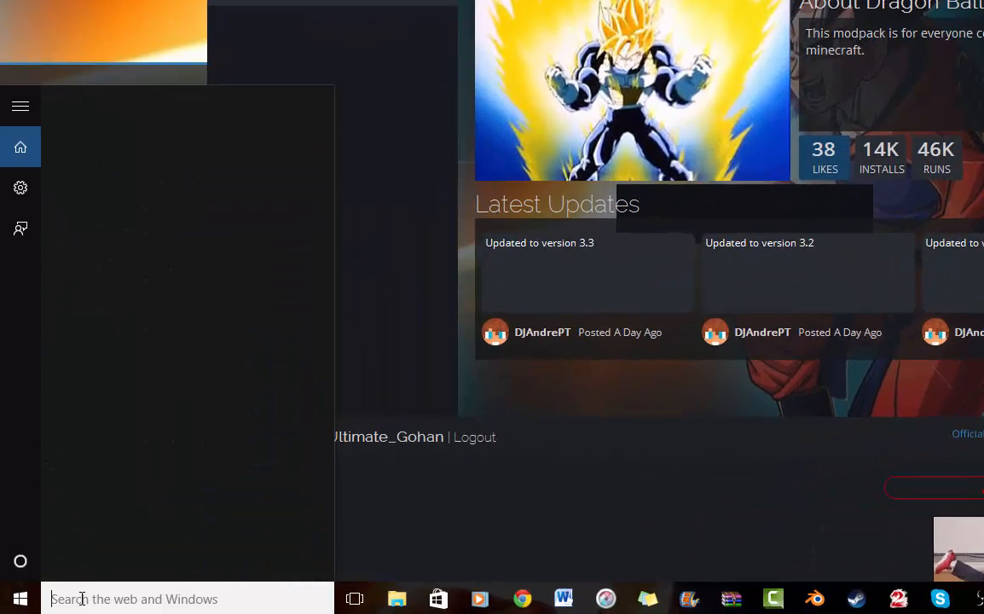
Navigate via %appdata to the .technic modpacks folder
type("%")
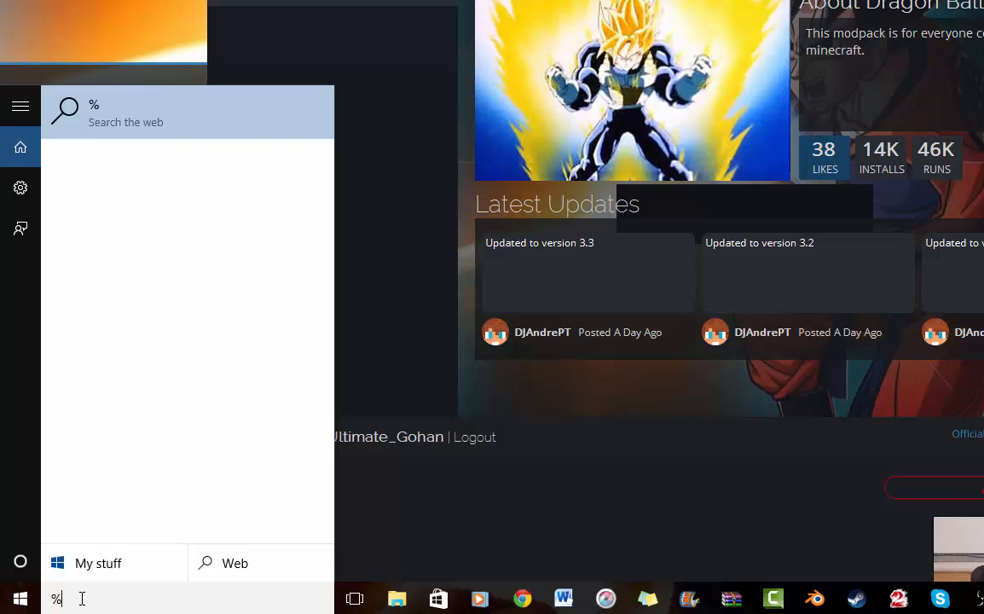
type("appdata")
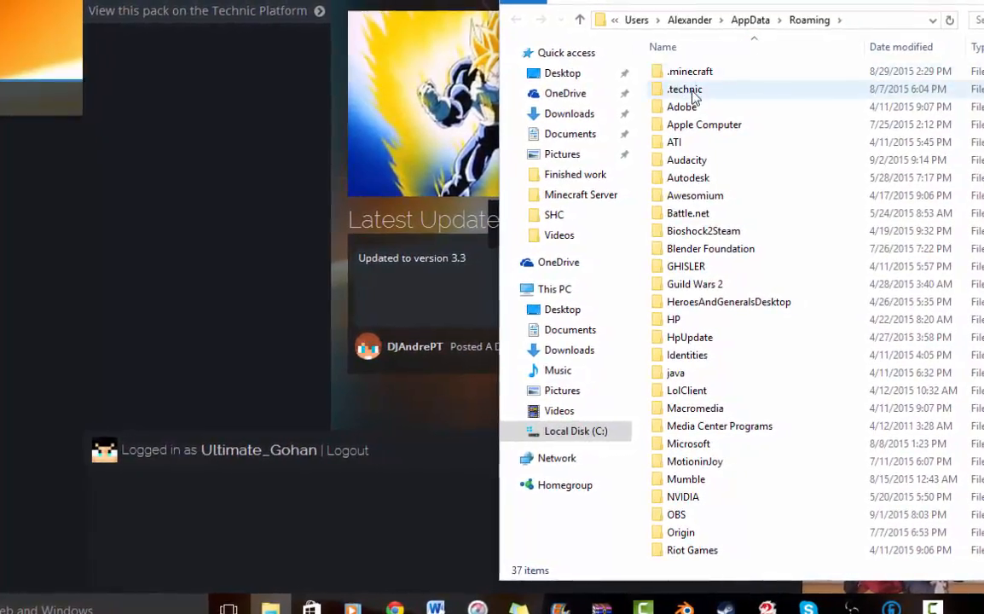
double_click(682, 89)
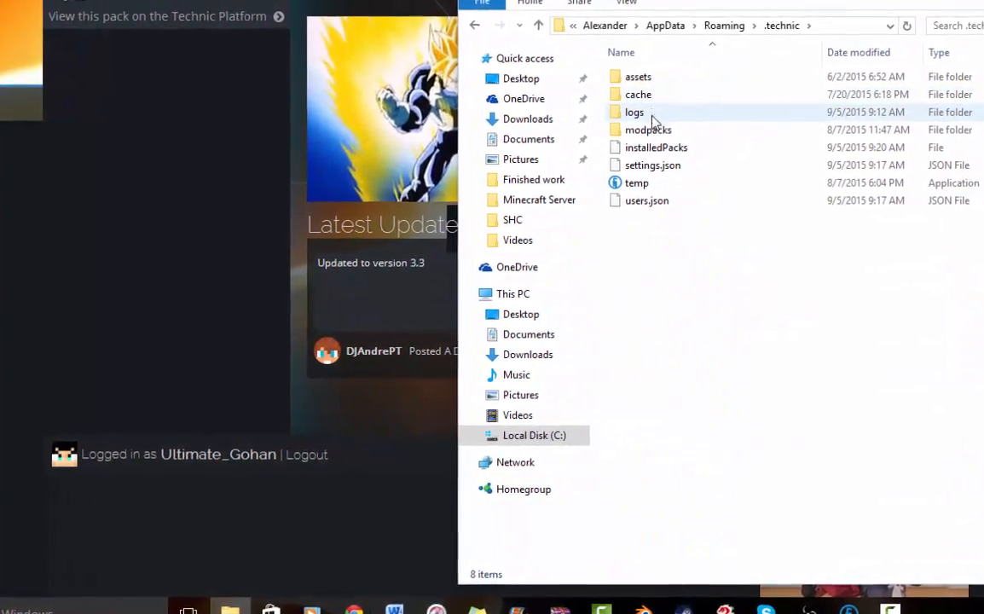
double_click(648, 130)
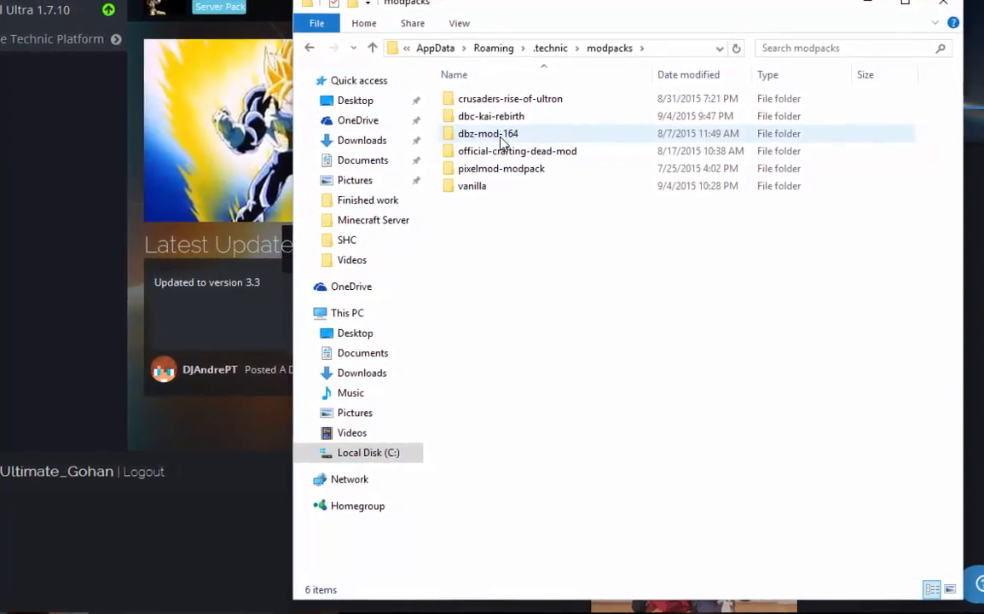
Delete the dbz-mod-164 folder, confirming the move to the Recycle Bin
right_click(488, 133)
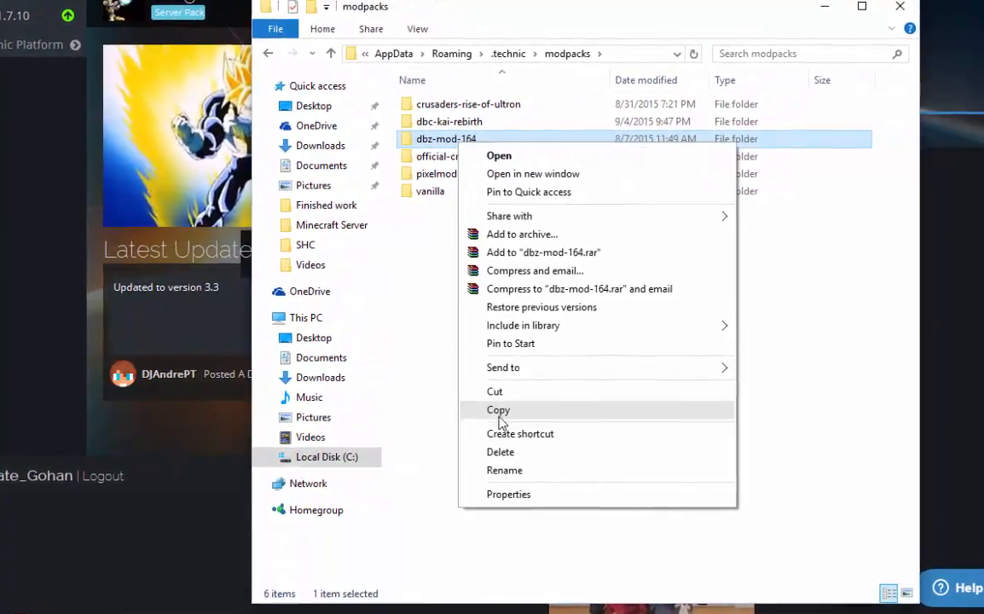
left_click(501, 452)
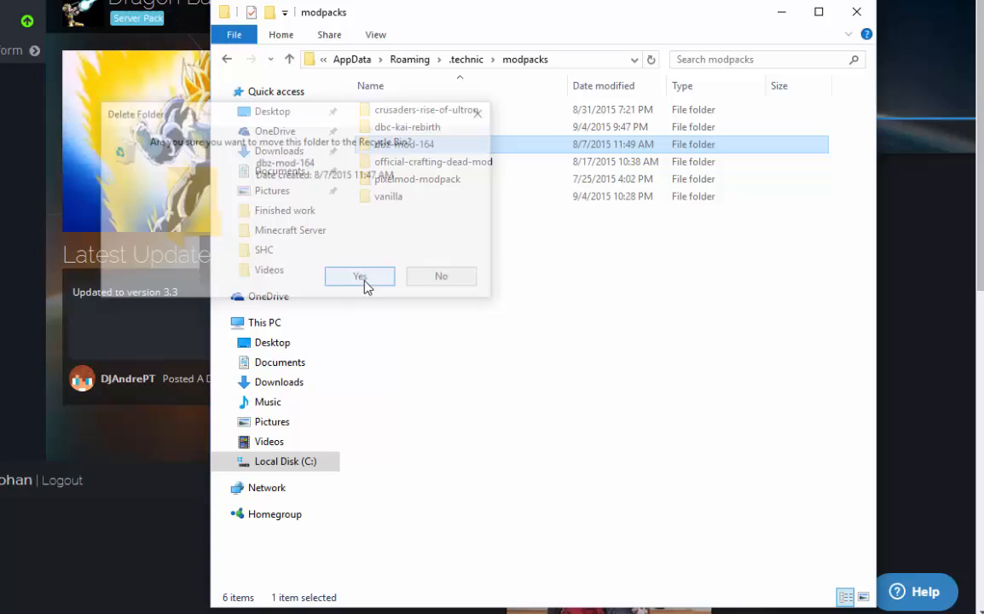
left_click(358, 276)
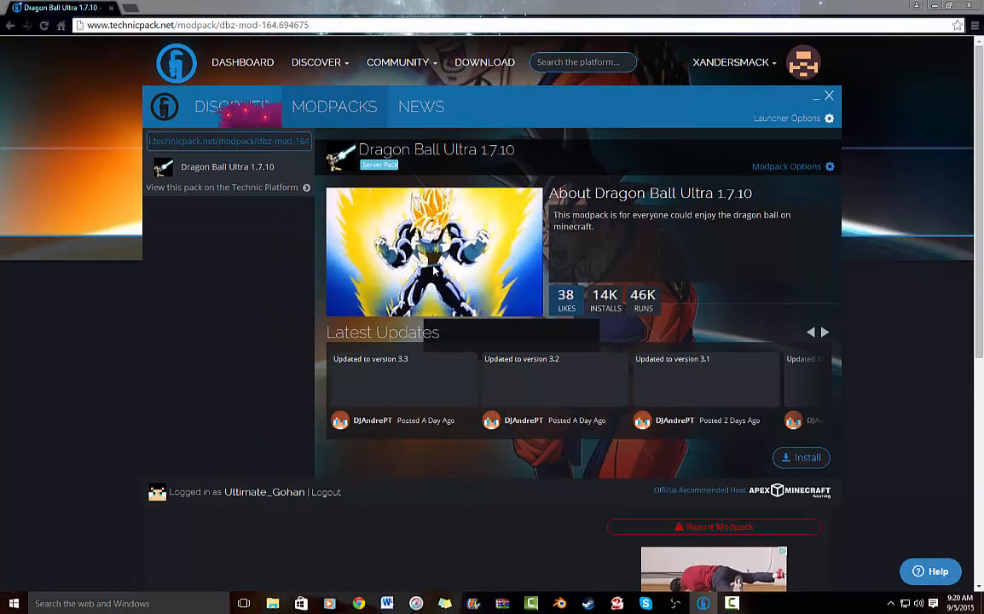
mouse_move(786, 440)
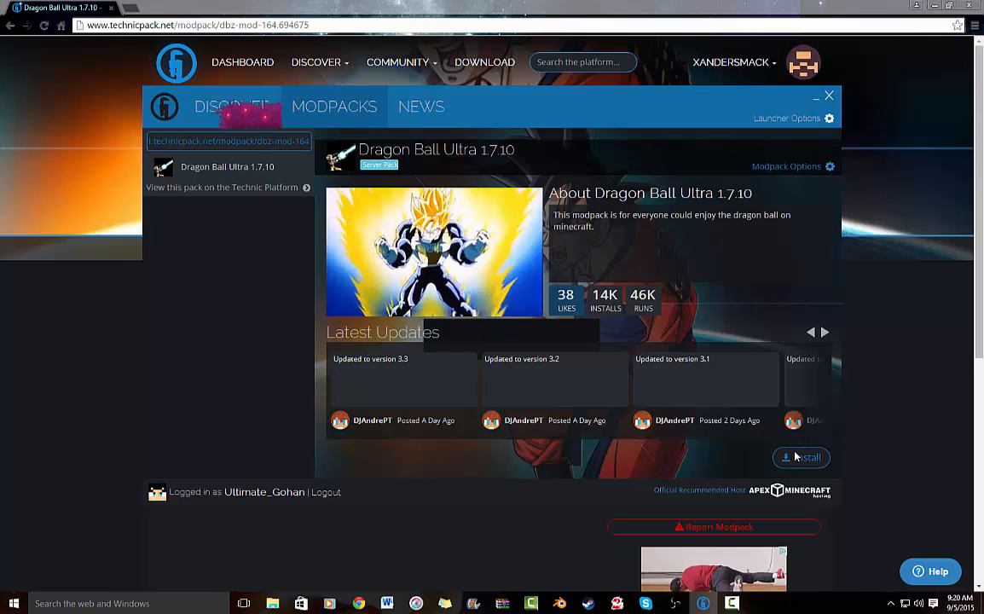
mouse_move(796, 457)
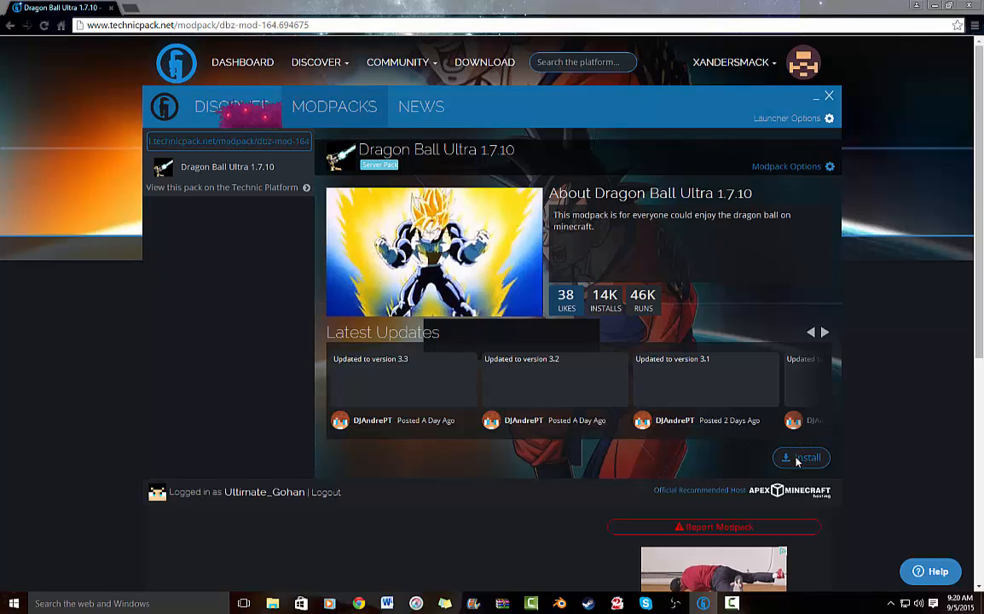
Install the Dragon Ball Ultra 1.7.10 modpack and launch it into Minecraft
left_click(801, 456)
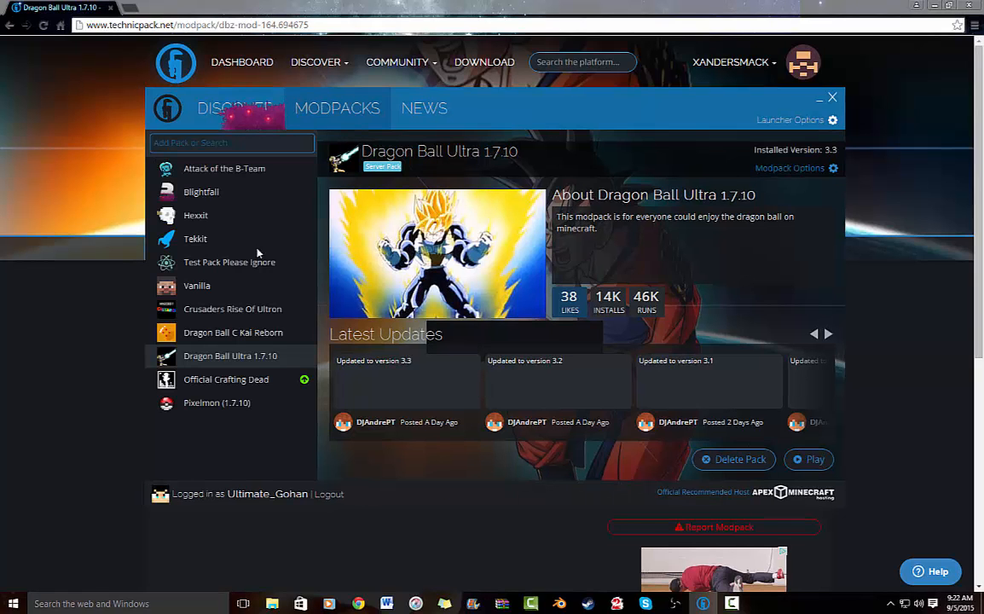
mouse_move(362, 298)
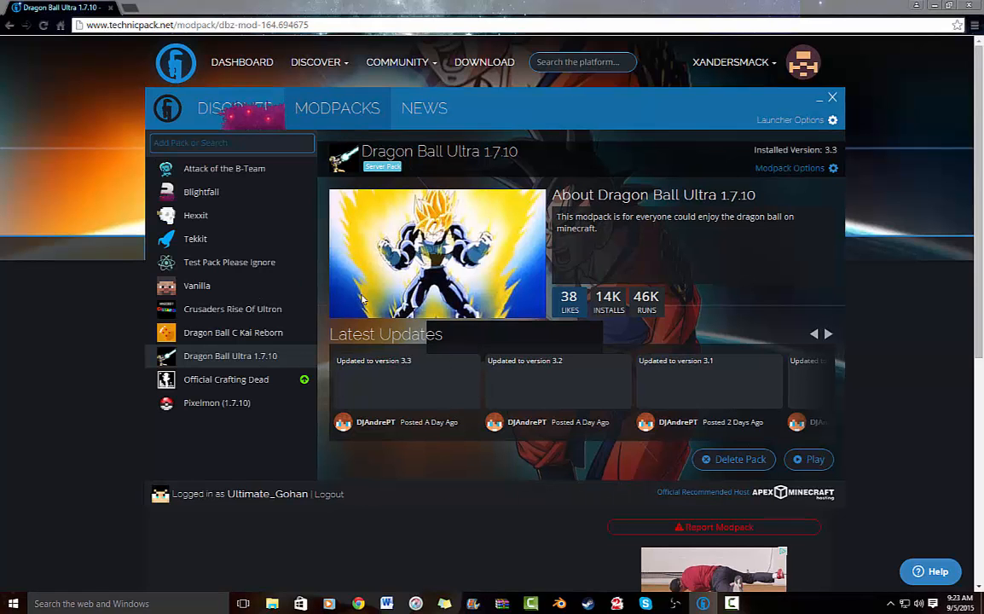
mouse_move(282, 327)
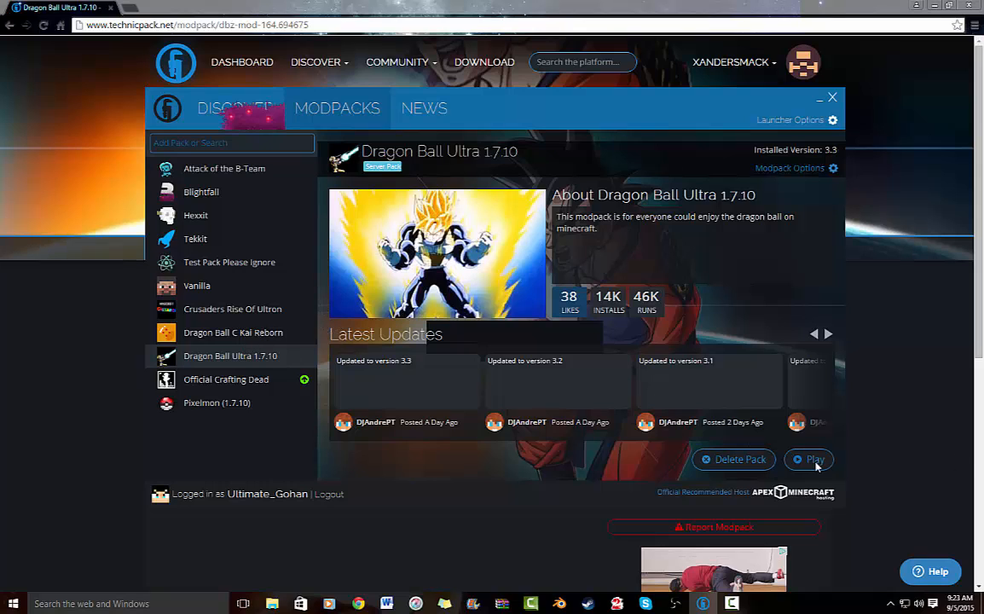
left_click(808, 459)
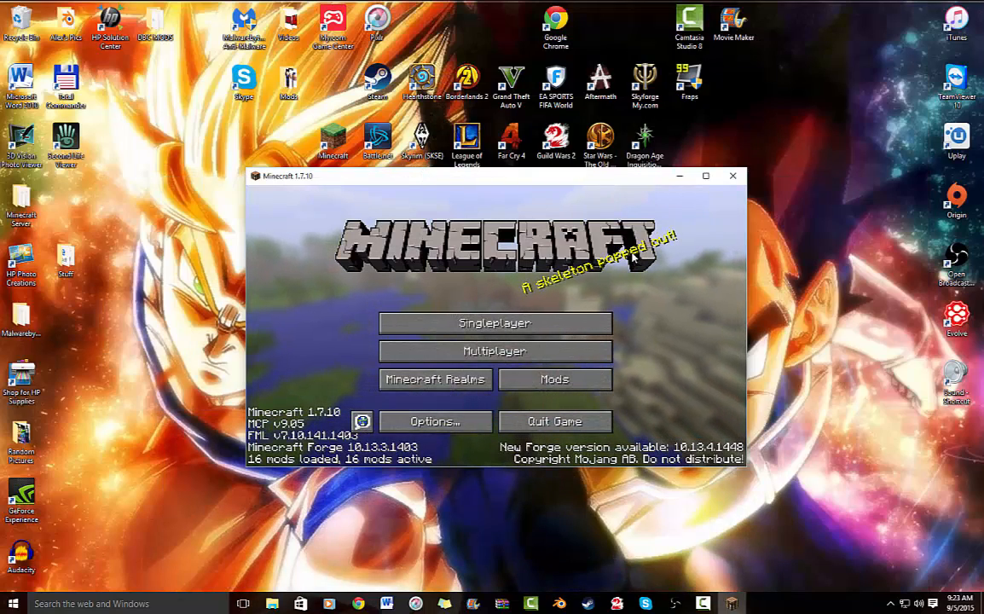
left_click(554, 379)
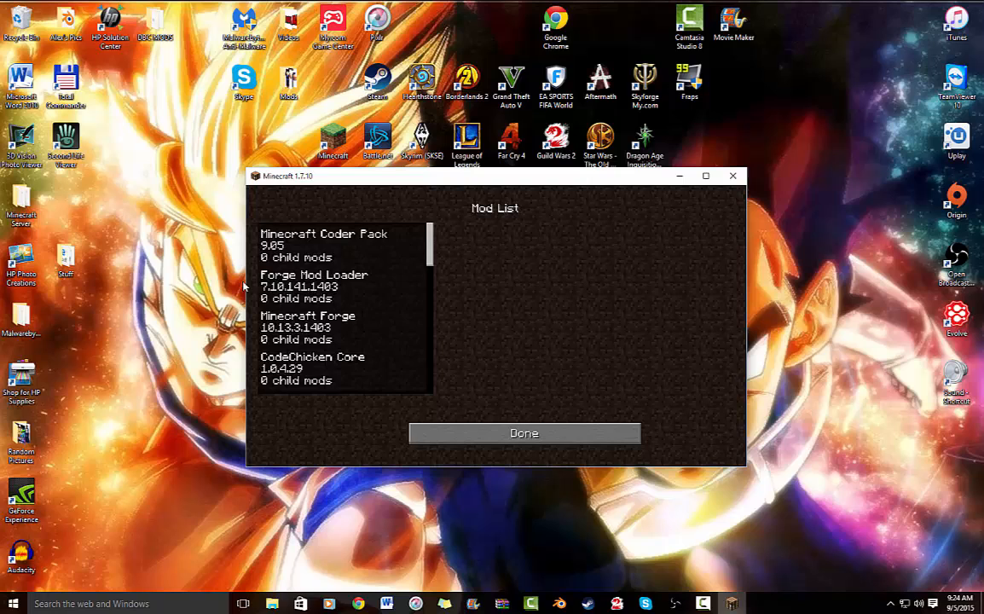
scroll("down", 3)
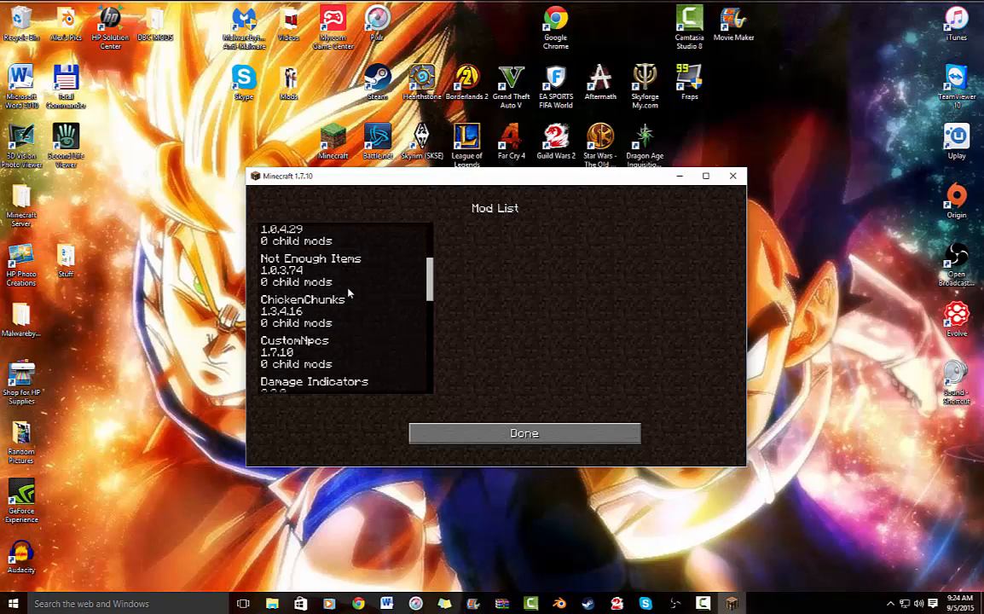
scroll("down", 3)
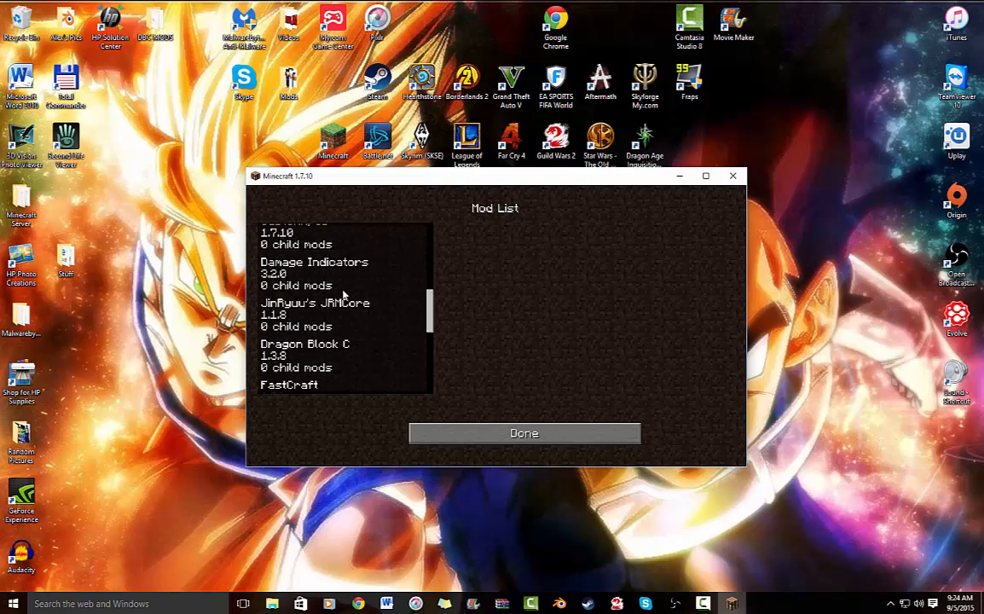
scroll("down", 3)
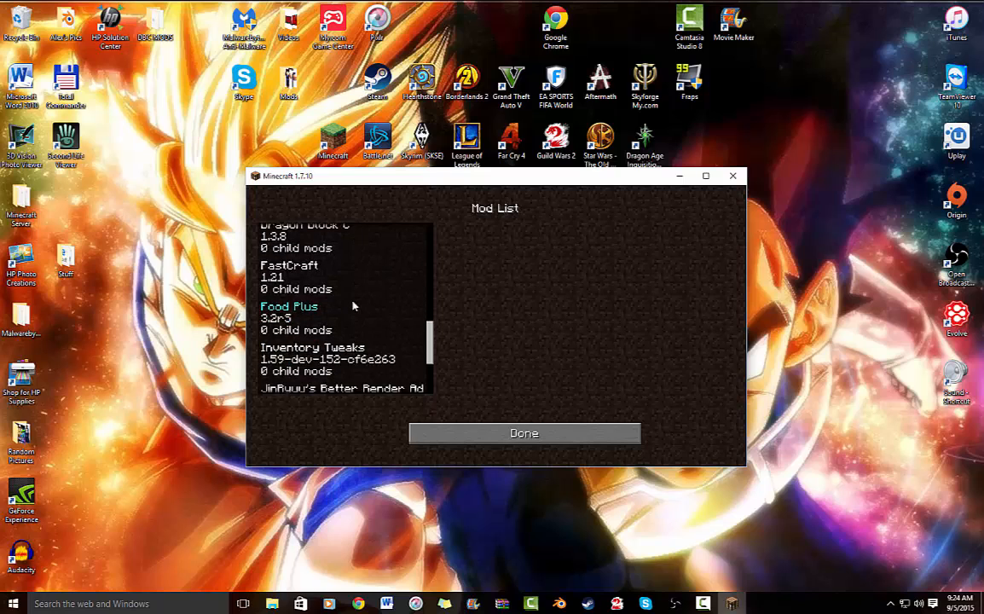
scroll("down", 3)
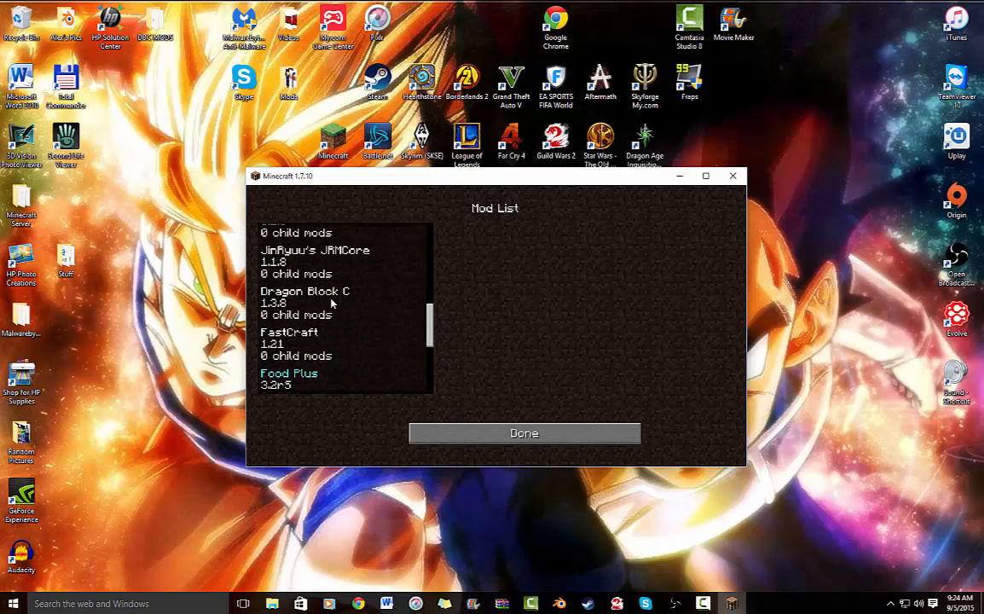
scroll("down", 3)
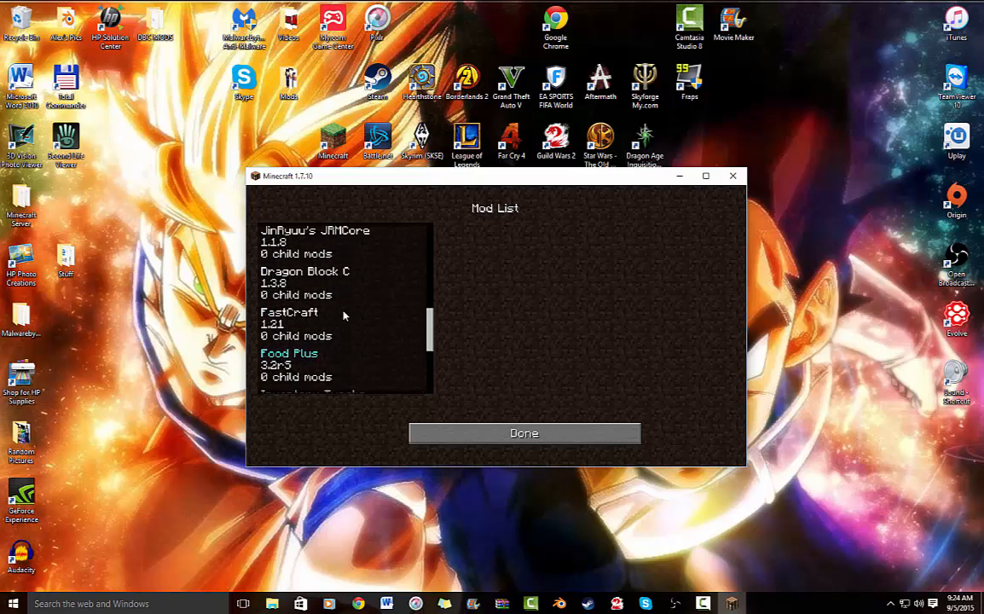
left_click(524, 433)
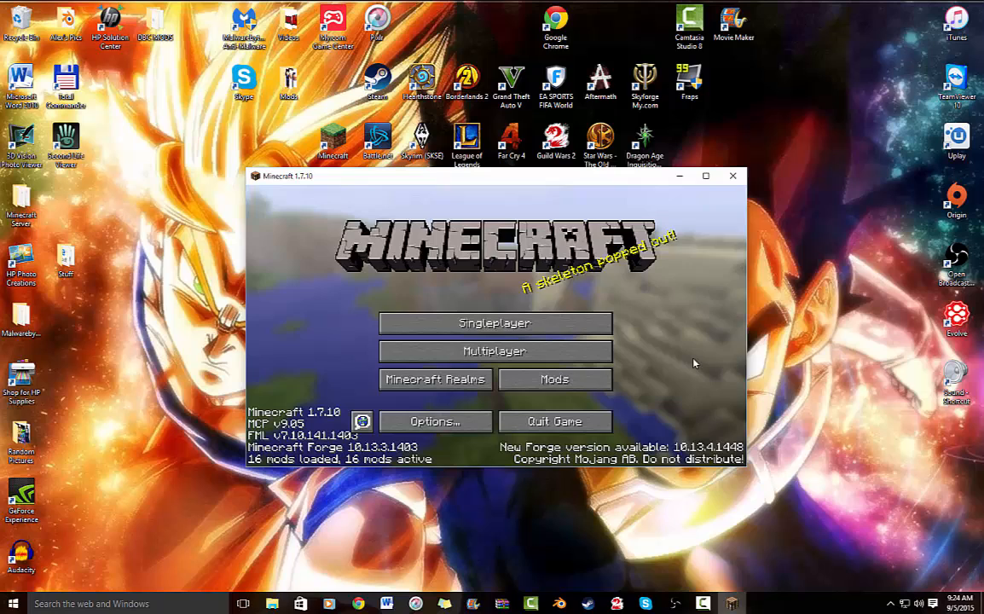
left_click(494, 351)
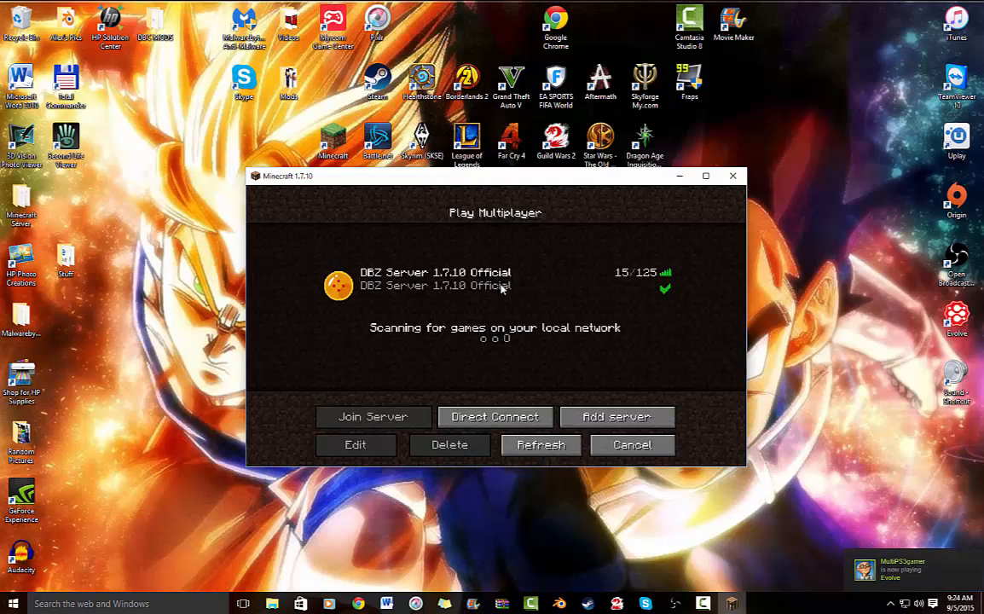
left_click(631, 443)
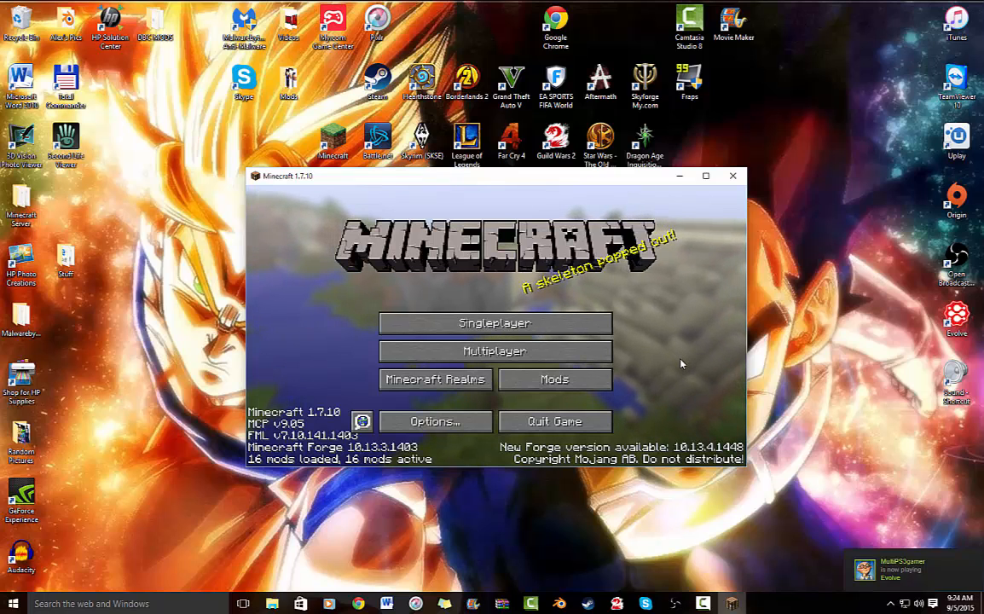
mouse_move(494, 352)
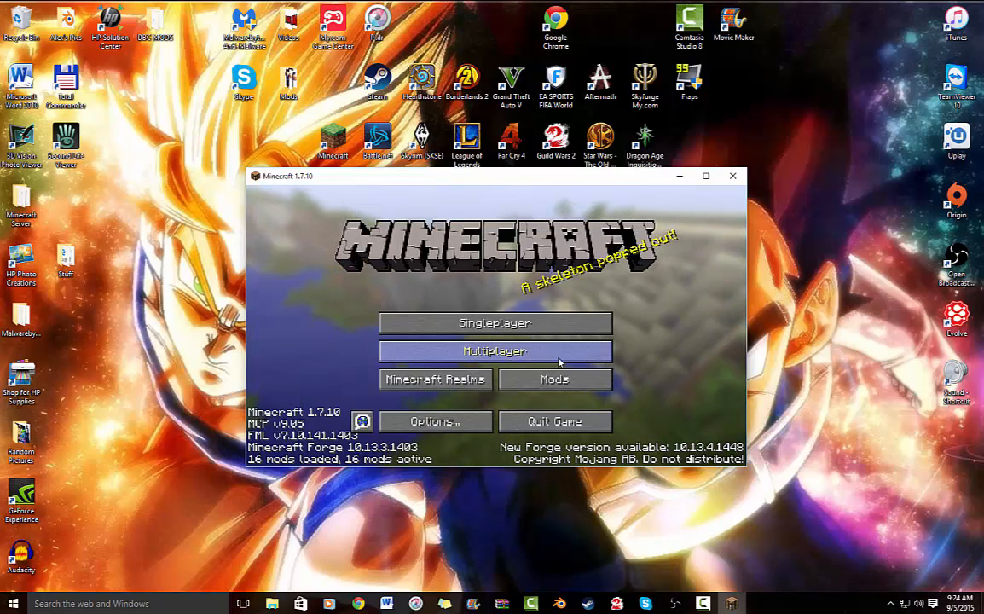
mouse_move(324, 327)
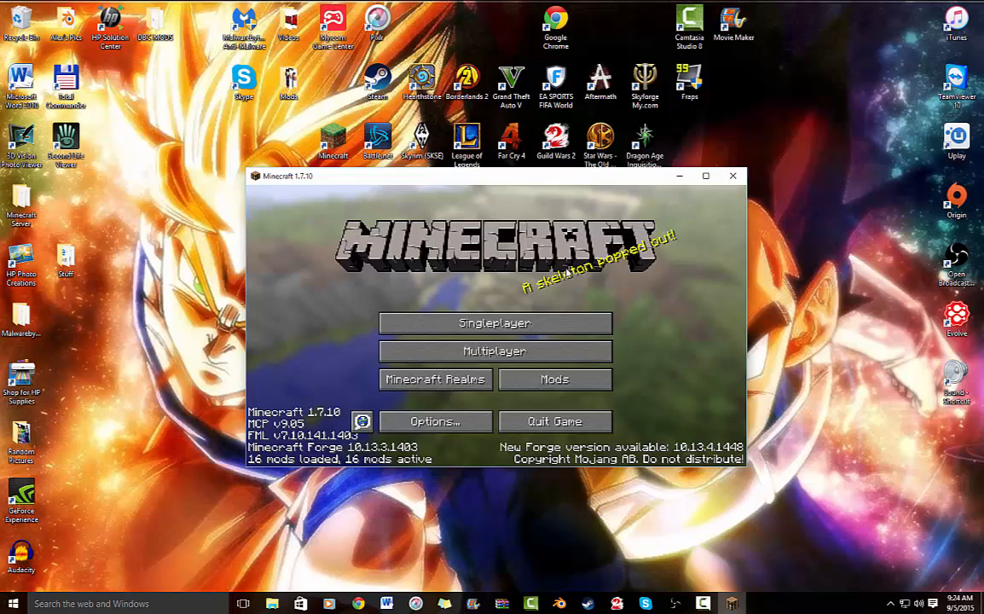
left_click(495, 352)
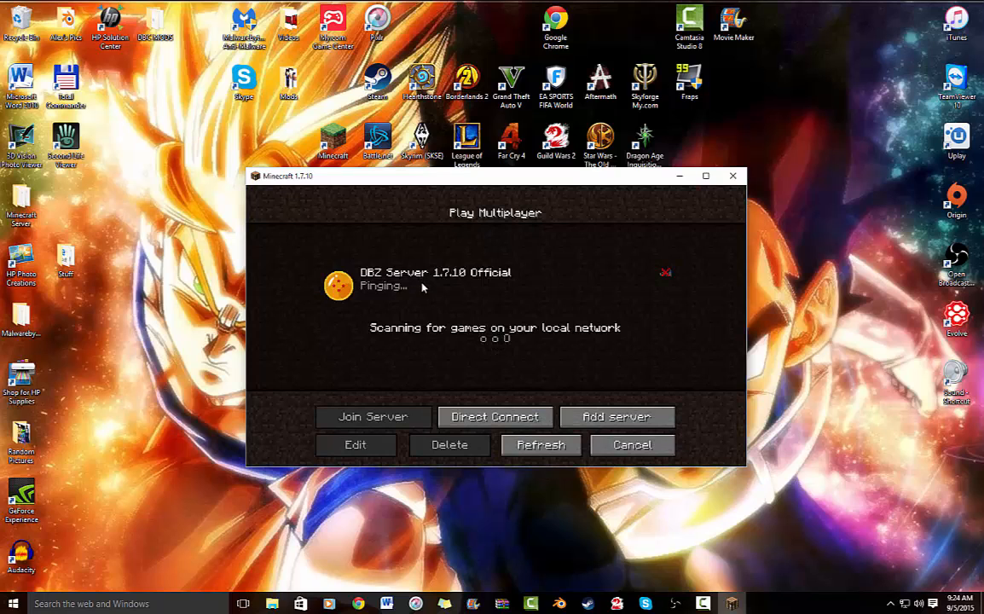
left_click(371, 416)
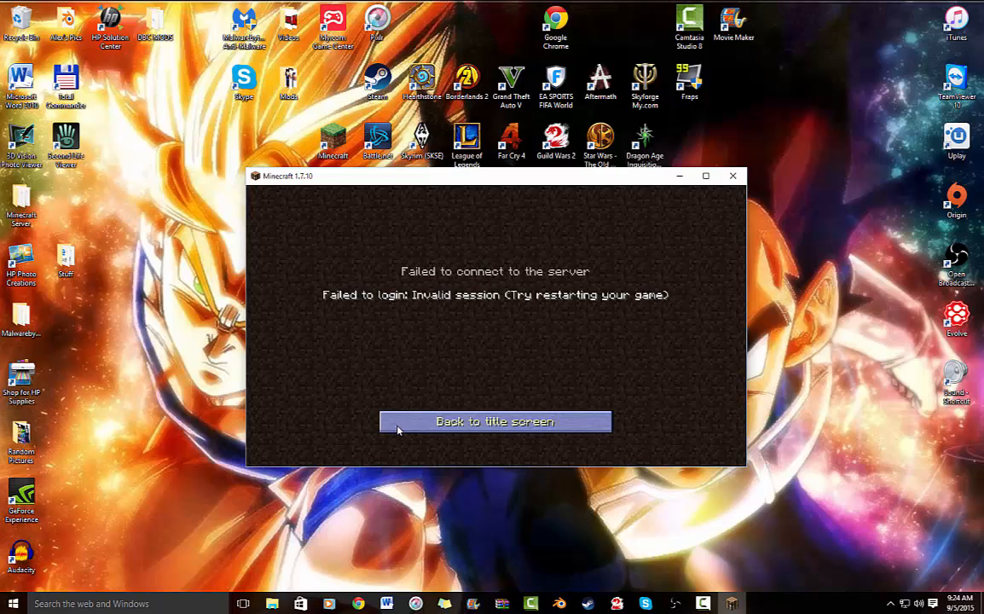
left_click(494, 422)
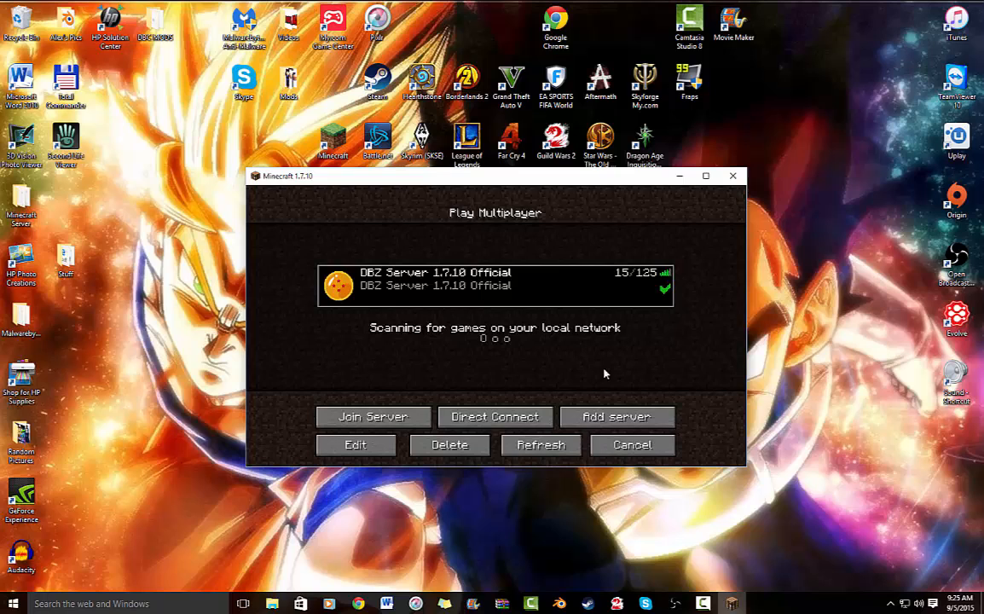
left_click(630, 443)
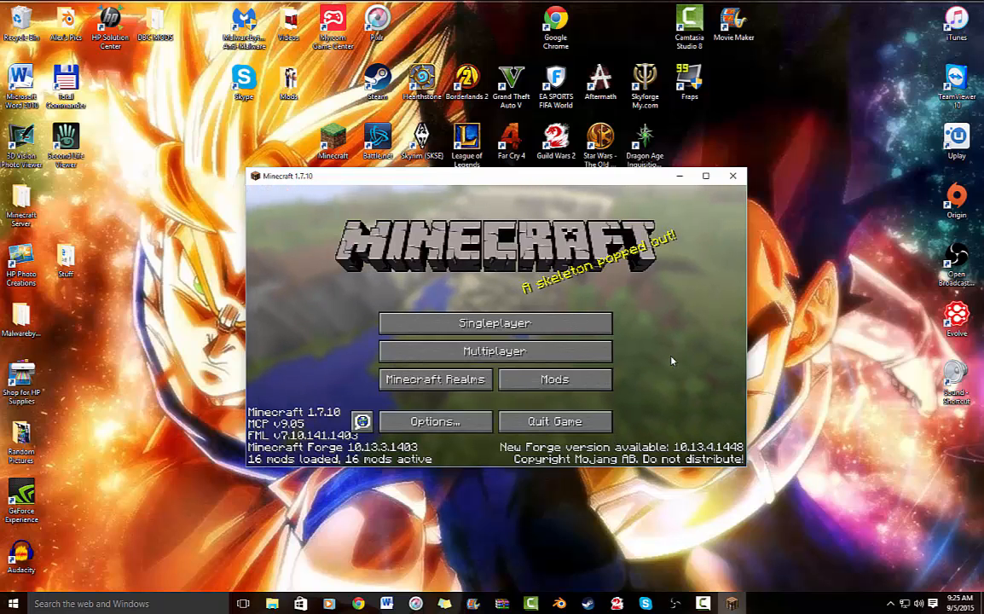
mouse_move(554, 421)
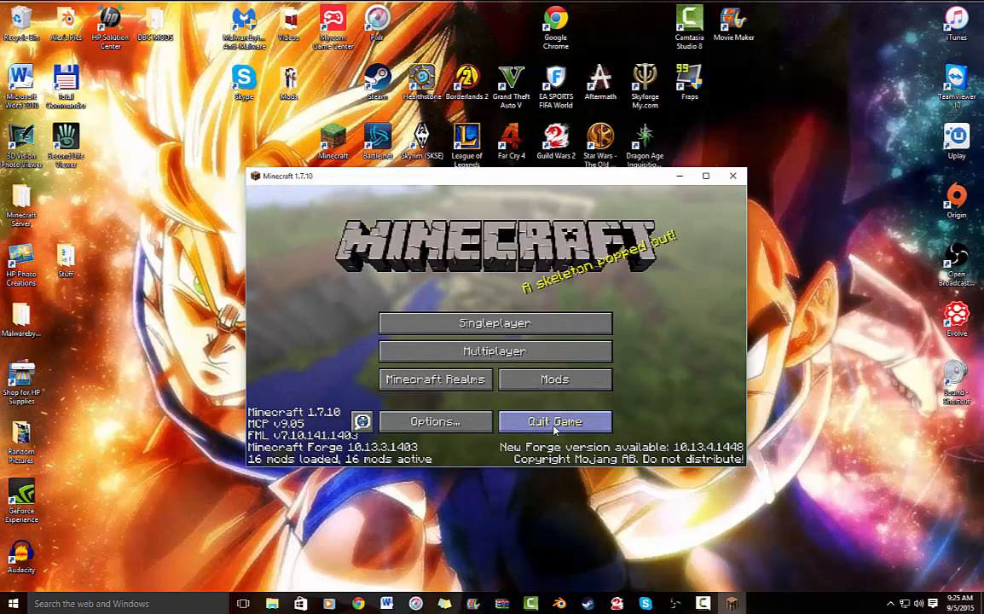
Create a new singleplayer world named New World with default settings and load into it
left_click(495, 323)
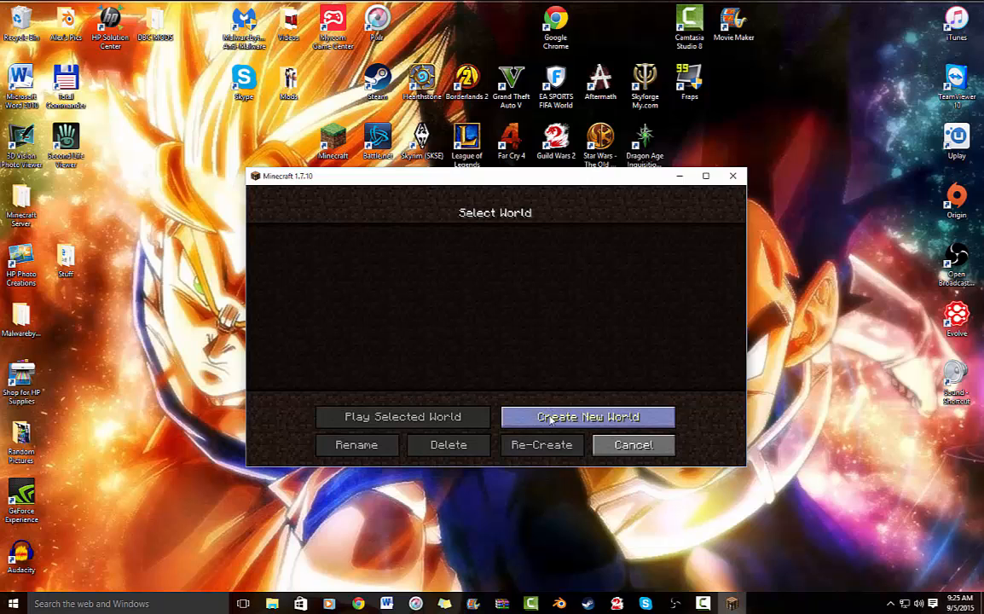
left_click(586, 416)
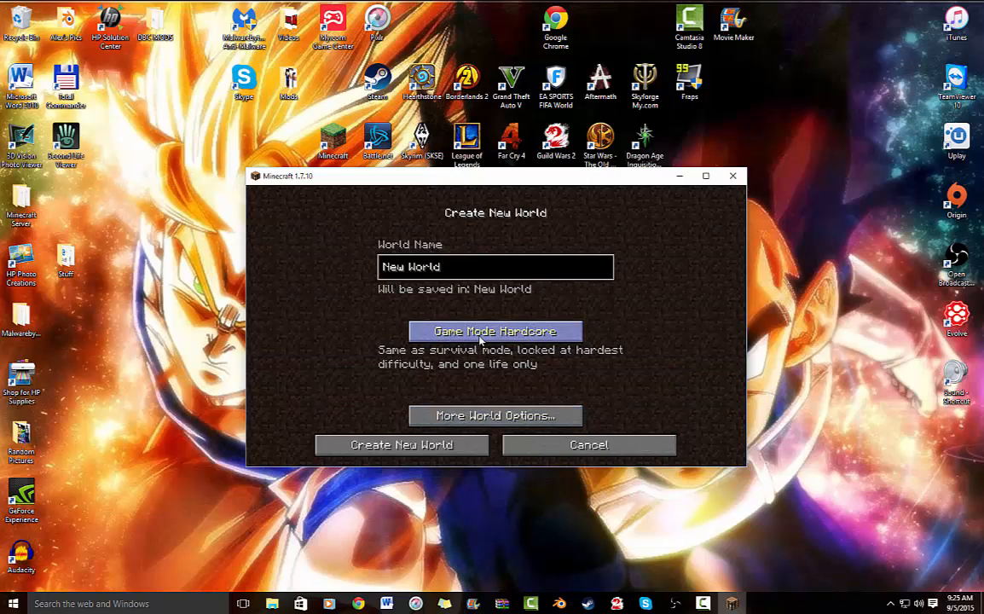
left_click(401, 443)
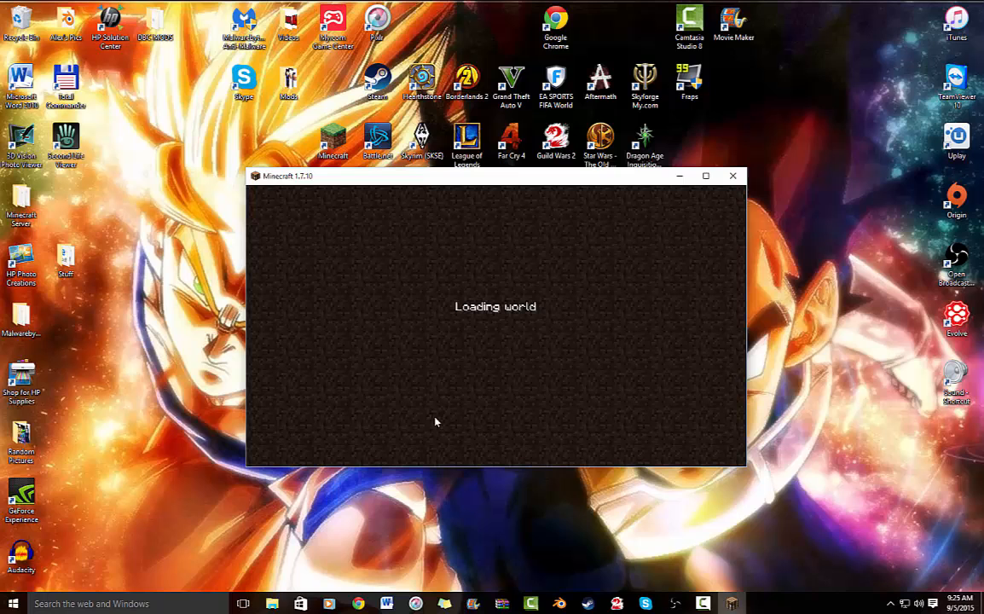
left_click(704, 176)
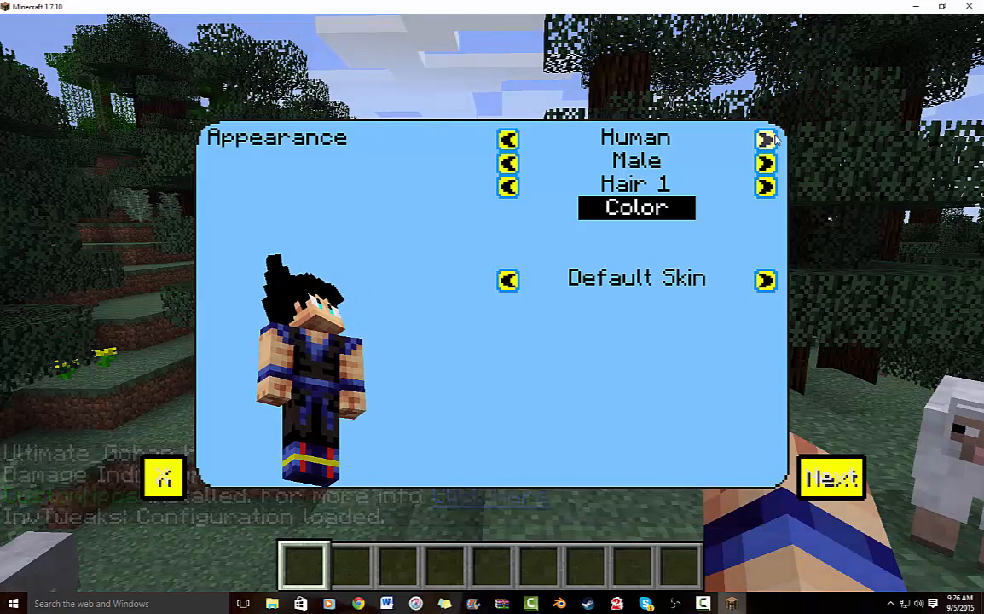
Cycle the character's race from Arcosian to Human and keep the Default Skin
left_click(764, 138)
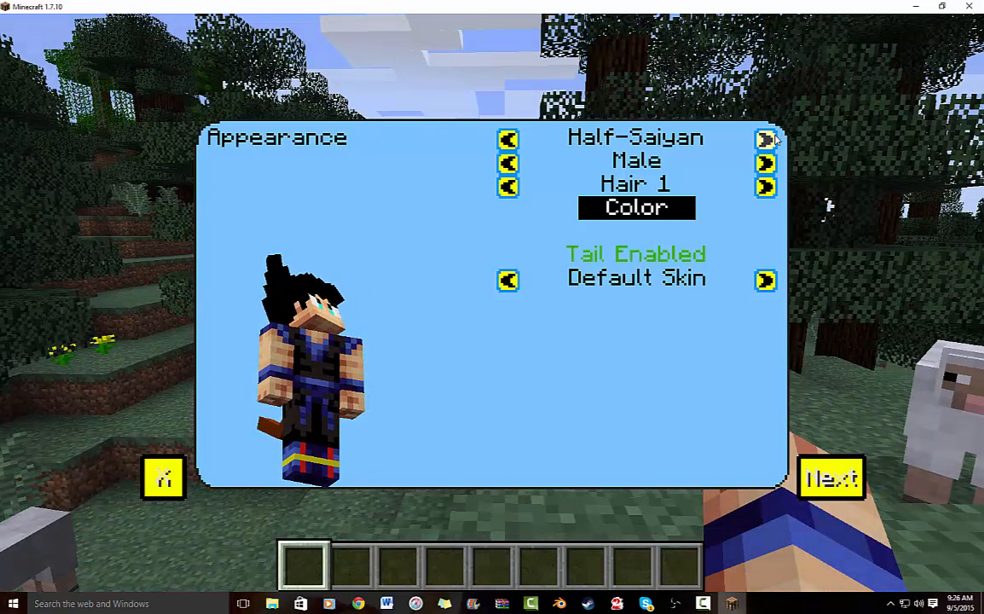
left_click(764, 140)
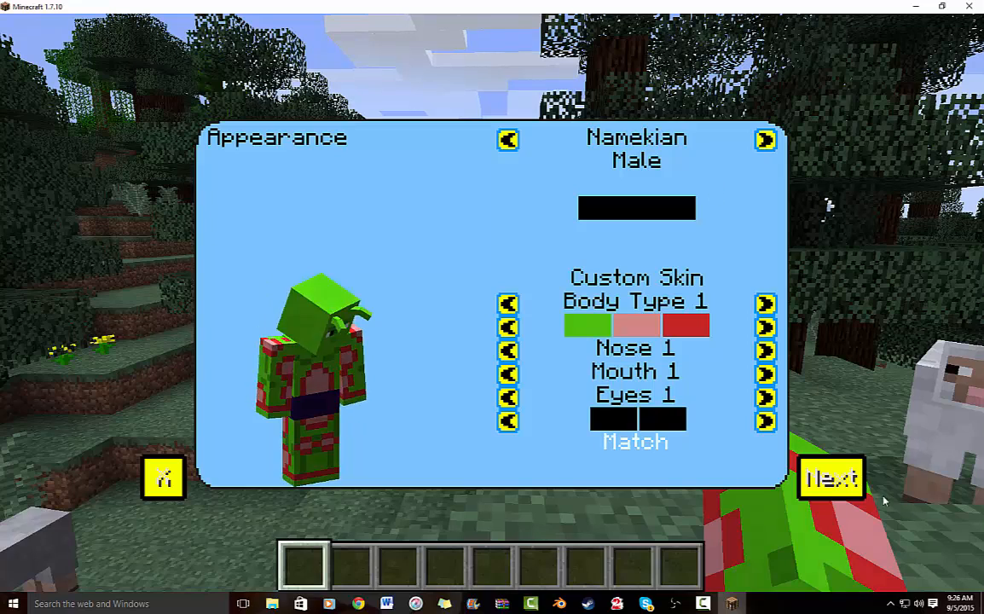
left_click(764, 140)
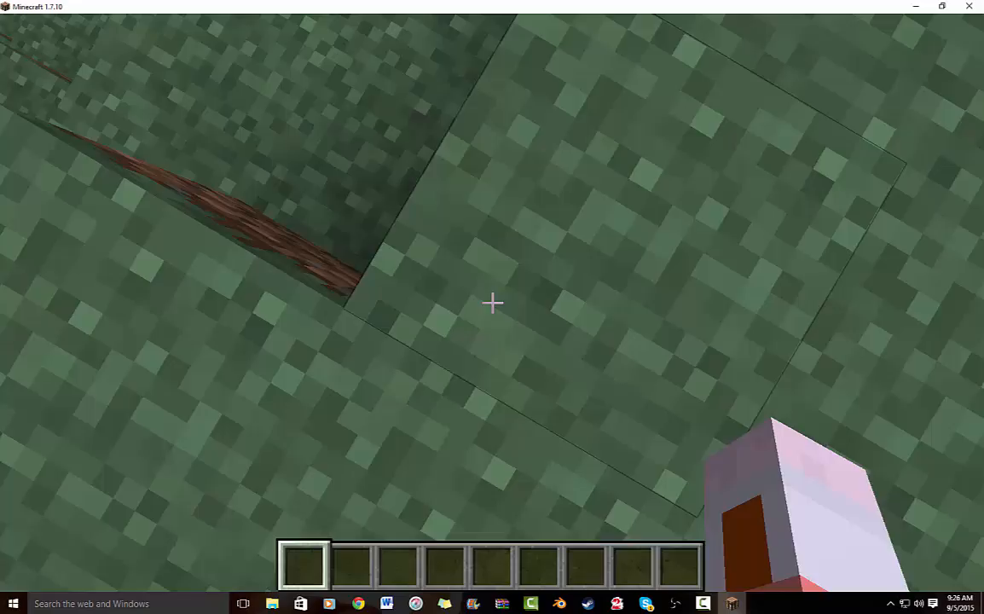
mouse_move(491, 304)
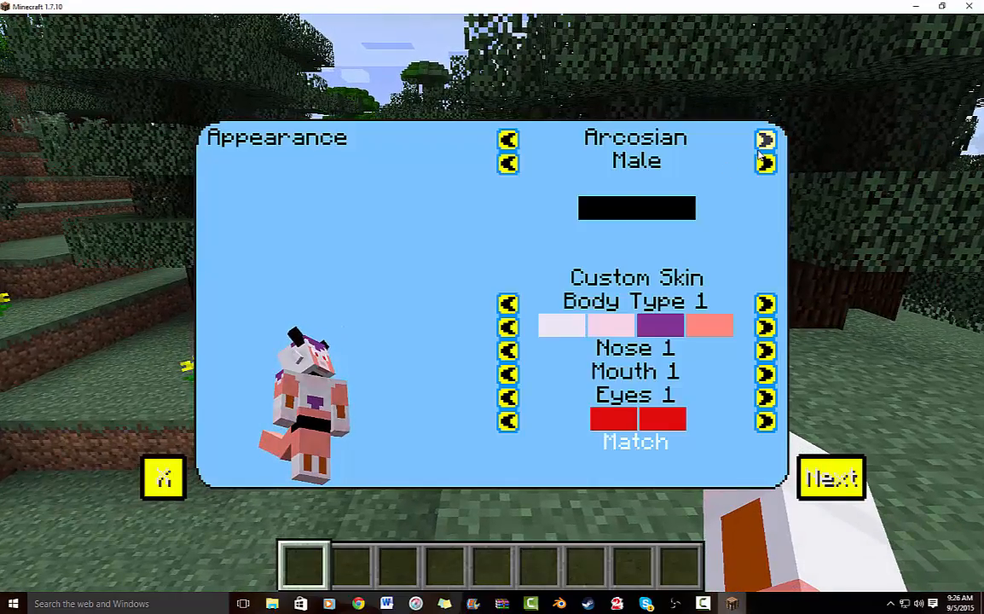
left_click(763, 138)
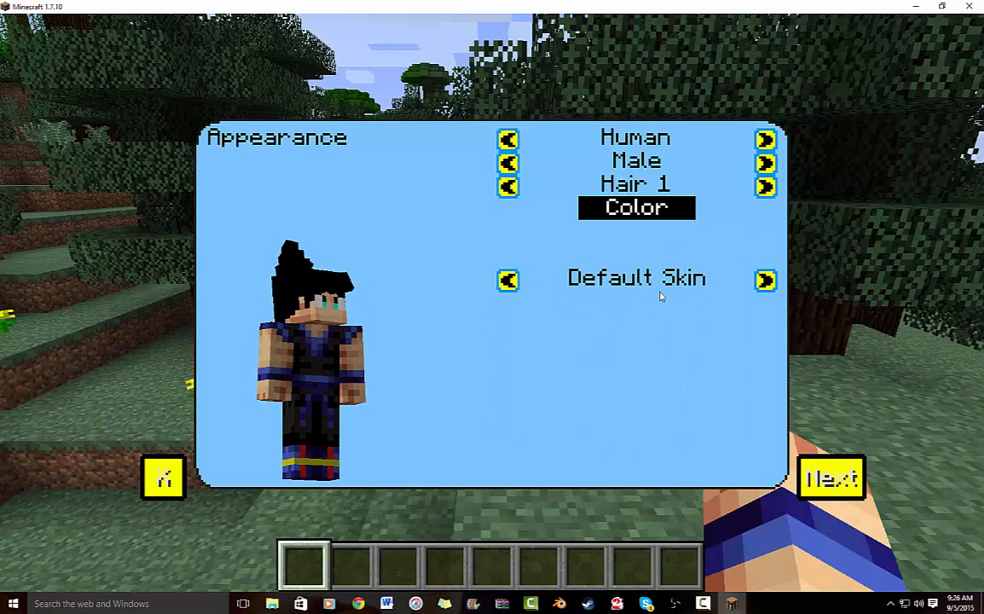
left_click(763, 280)
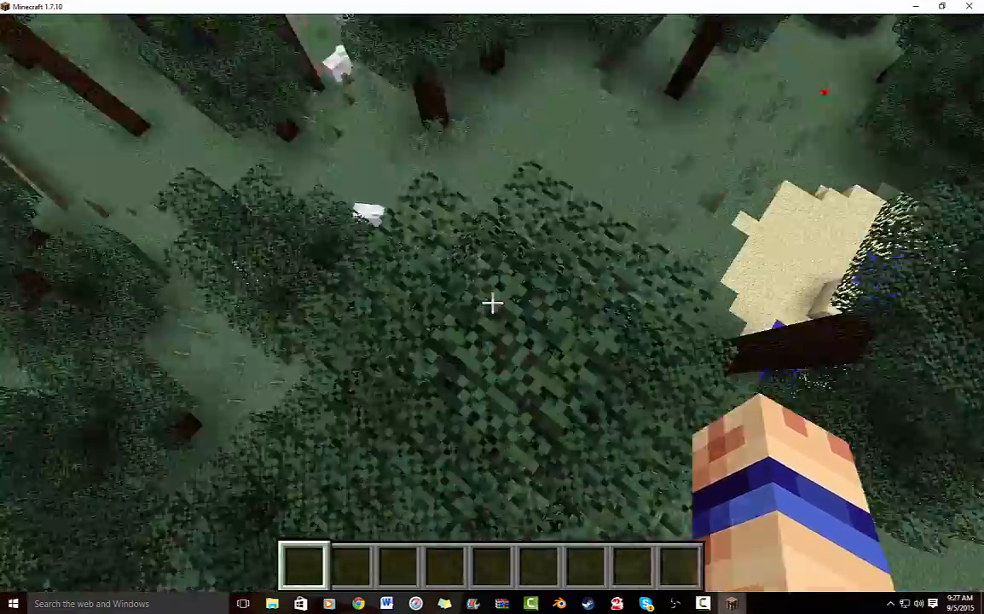
mouse_move(491, 304)
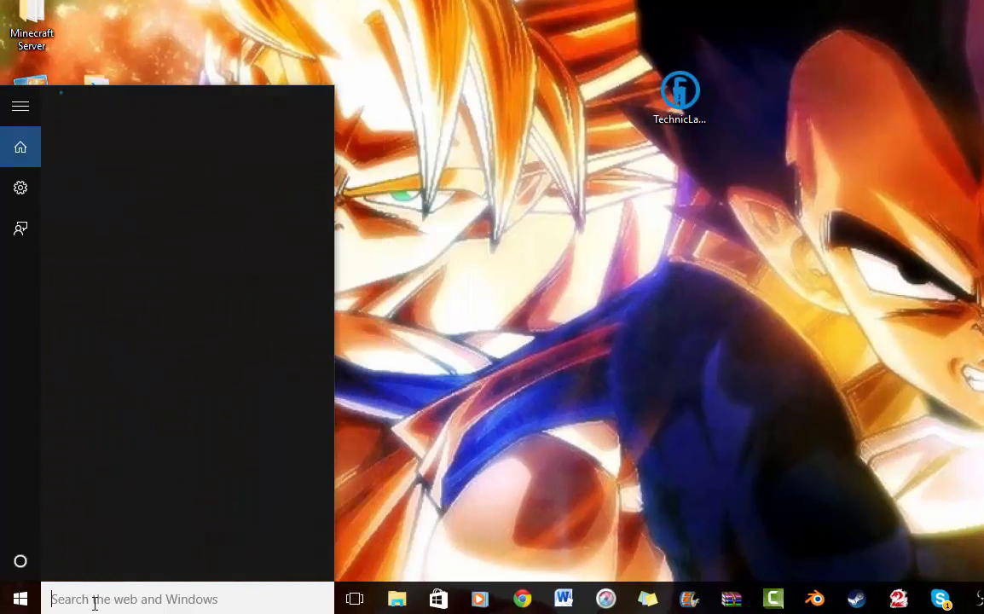
Navigate via %appdata% into .minecraft and inspect the 1.7.10 mods folder
type("%a")
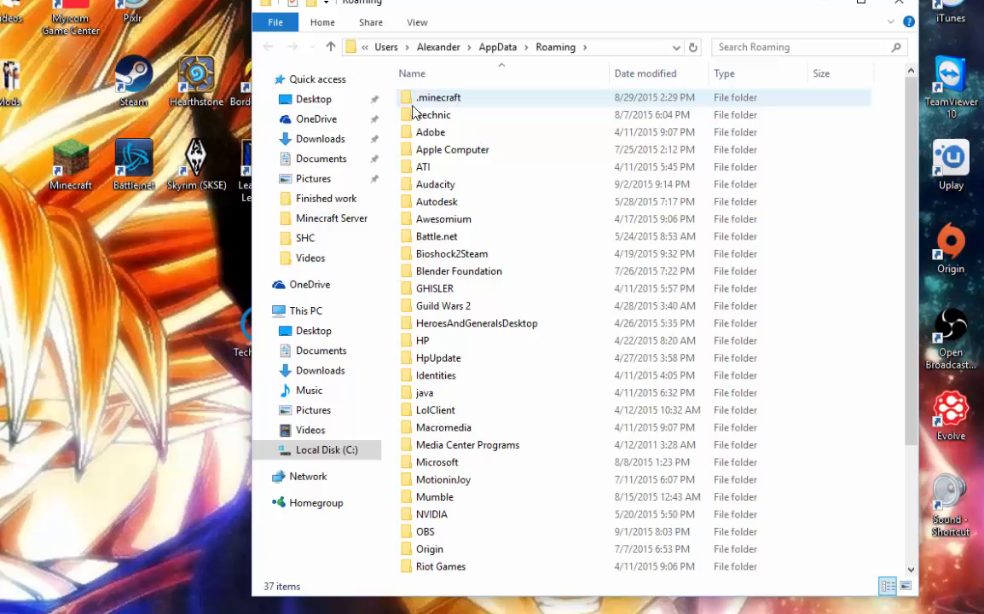
double_click(440, 97)
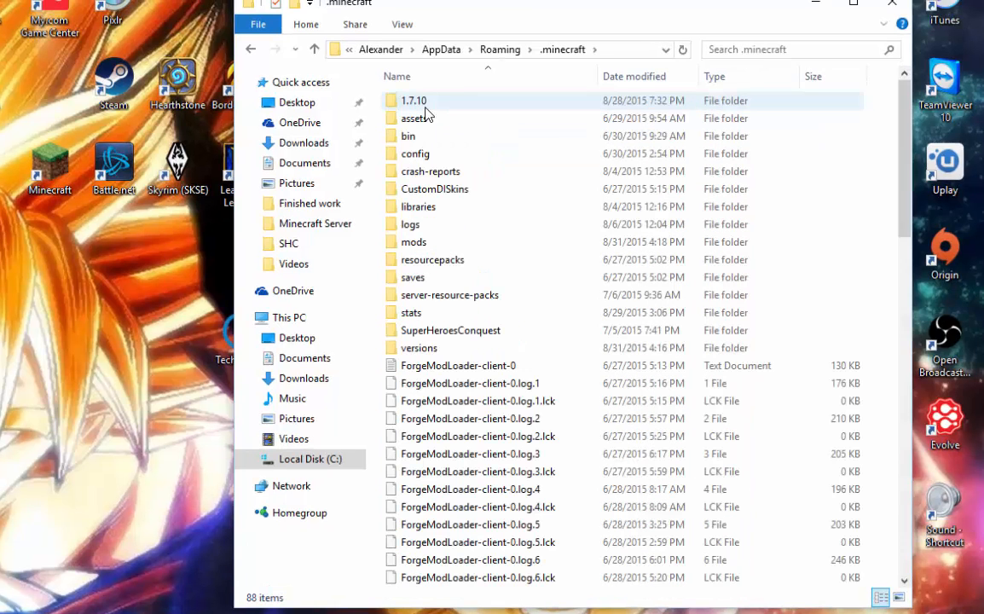
double_click(414, 98)
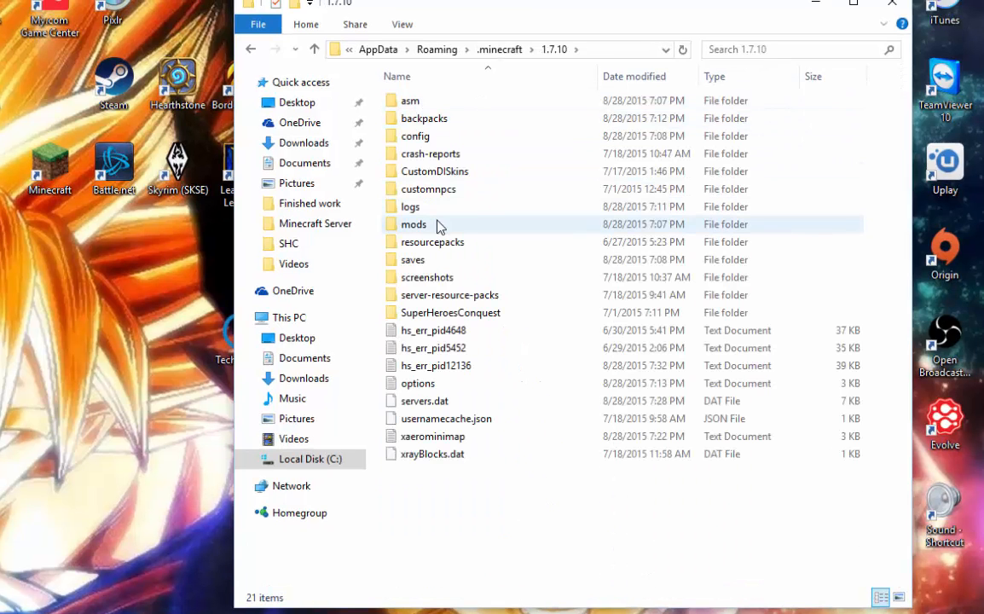
double_click(413, 224)
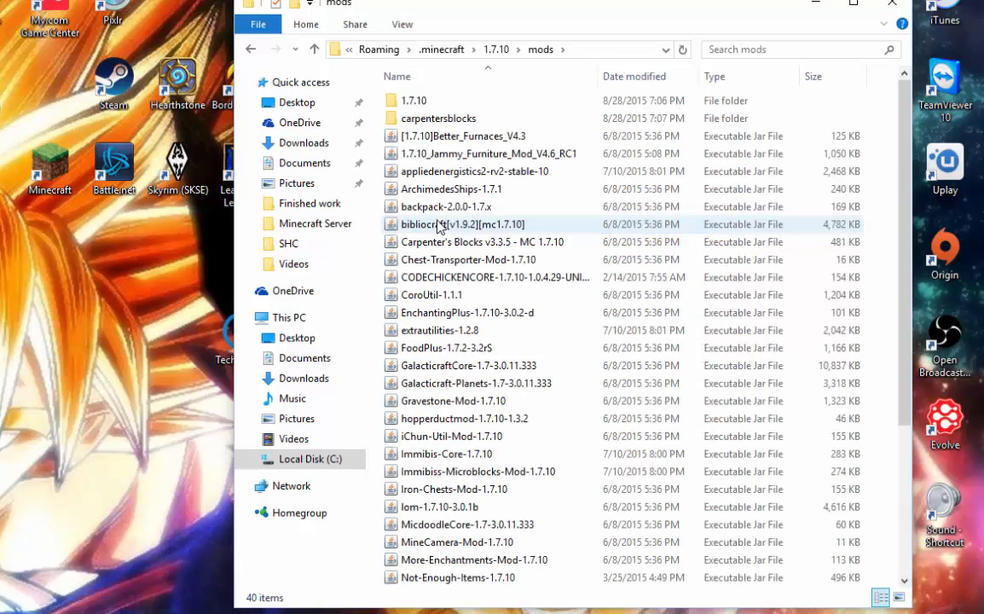
left_click(249, 48)
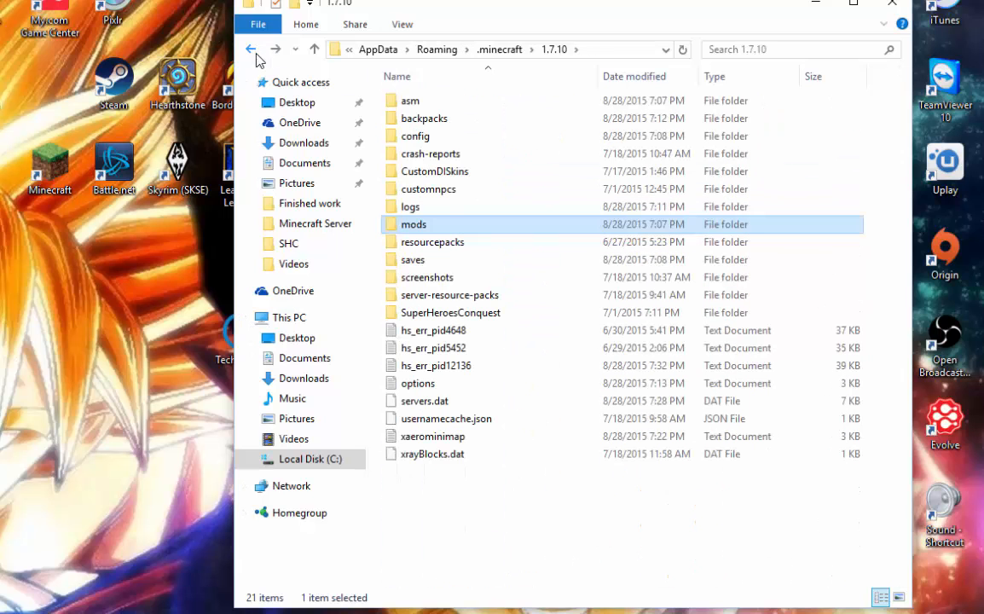
mouse_move(544, 298)
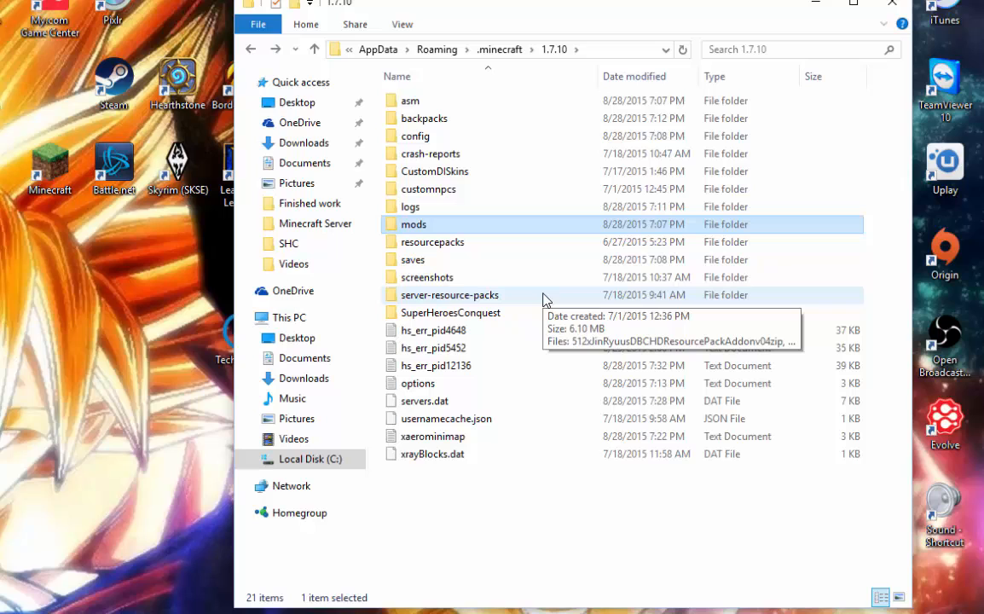
mouse_move(434, 225)
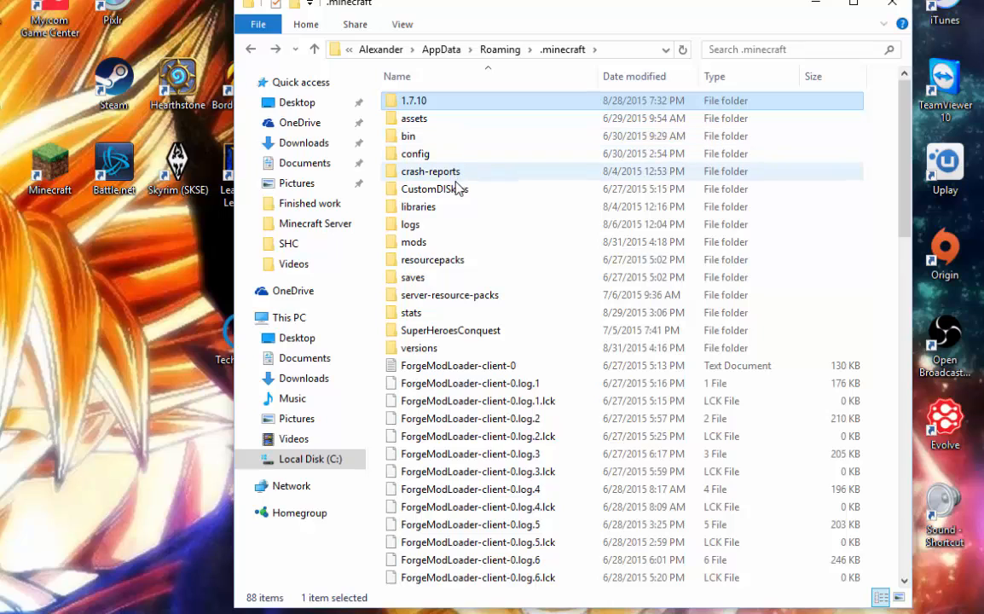
View the .minecraft mods folder with DragonBlockC, JBRA-Client and JRMCore, then return to .minecraft
double_click(413, 242)
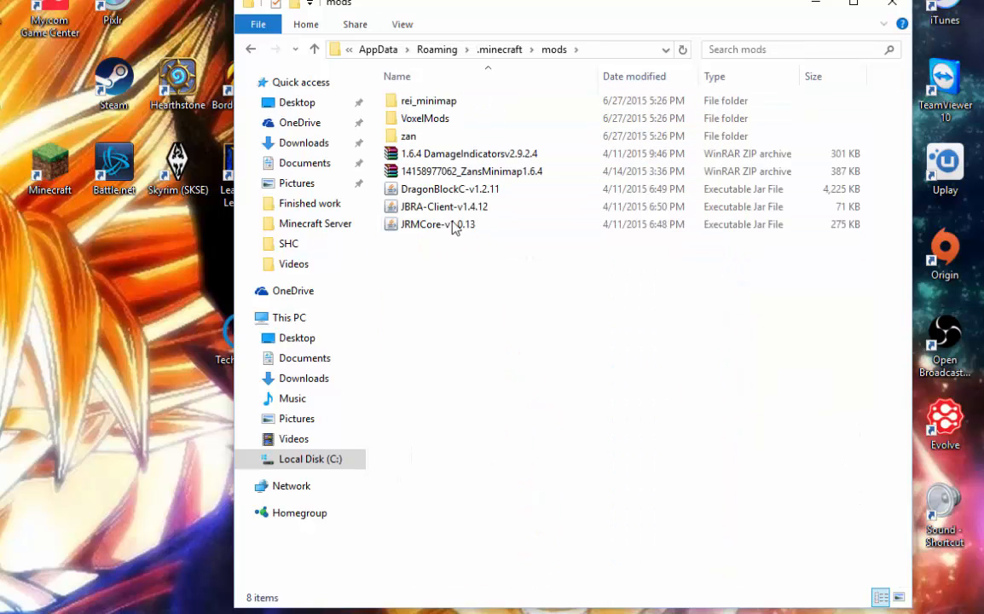
left_click(471, 170)
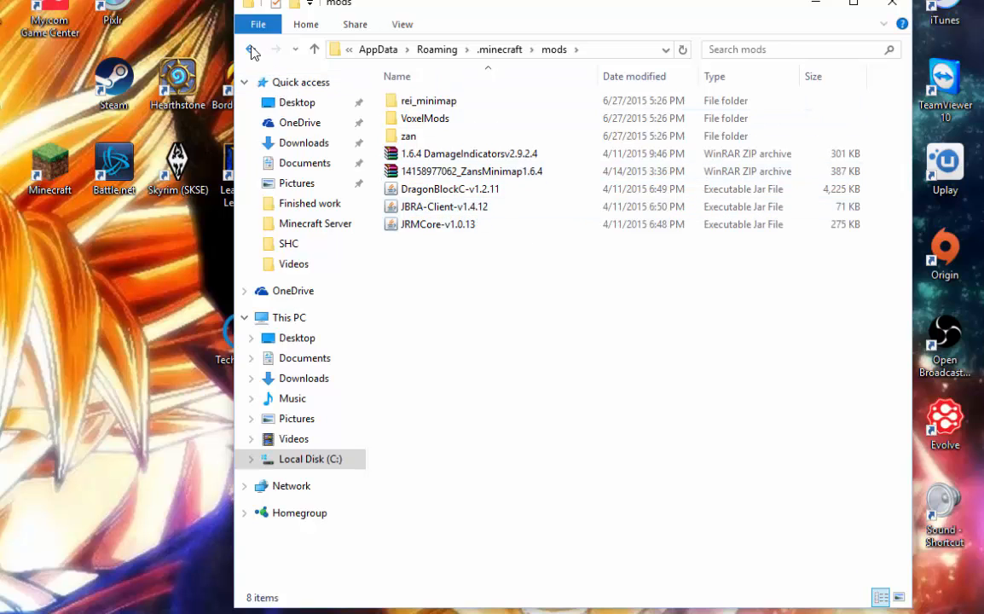
left_click(251, 48)
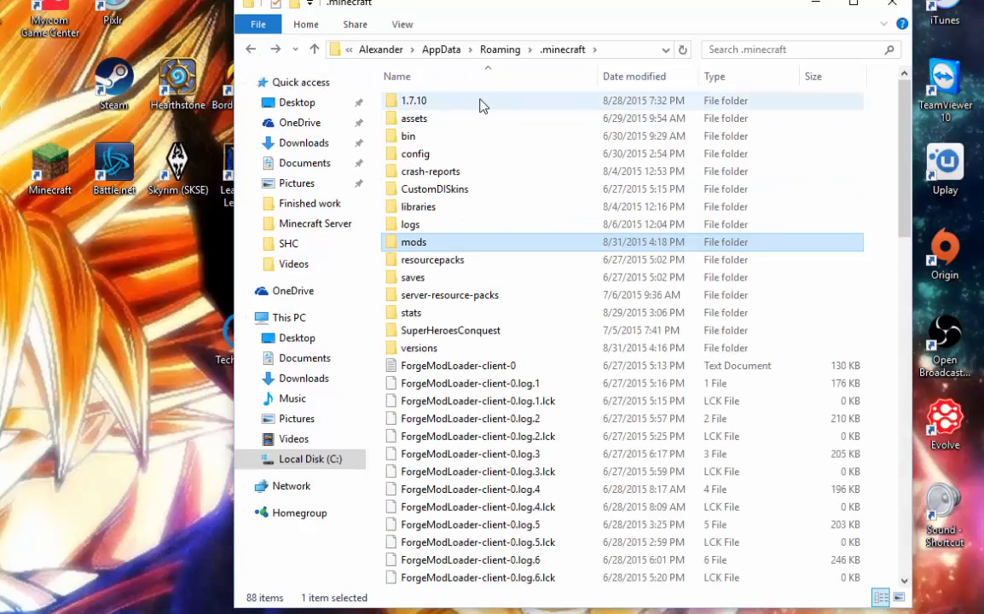
left_click(314, 47)
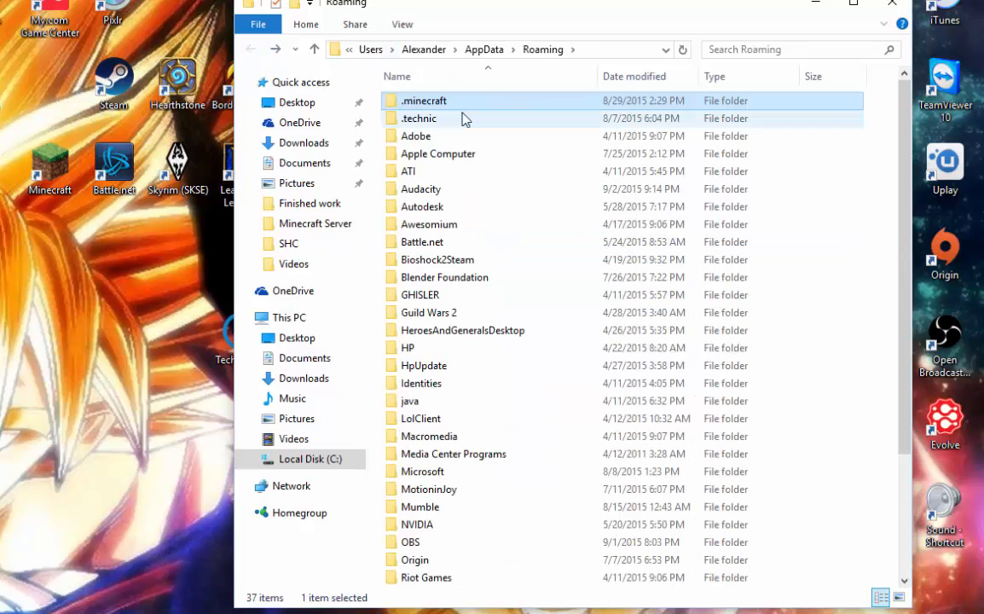
double_click(422, 98)
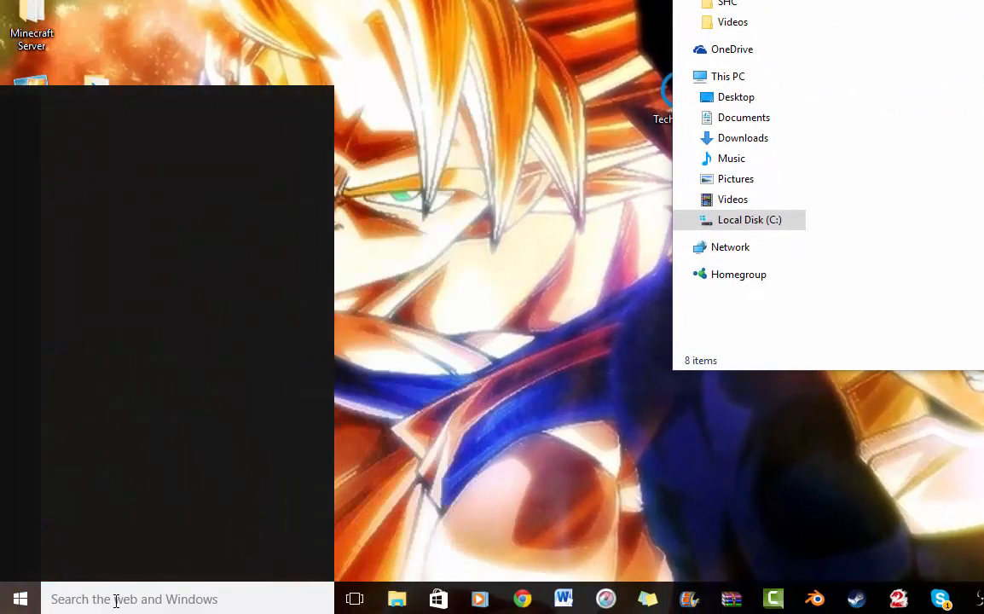
In a second window, navigate .technic > modpacks > dbc-mod-164 > mods beside the .minecraft mods folder
type("%appdata%")
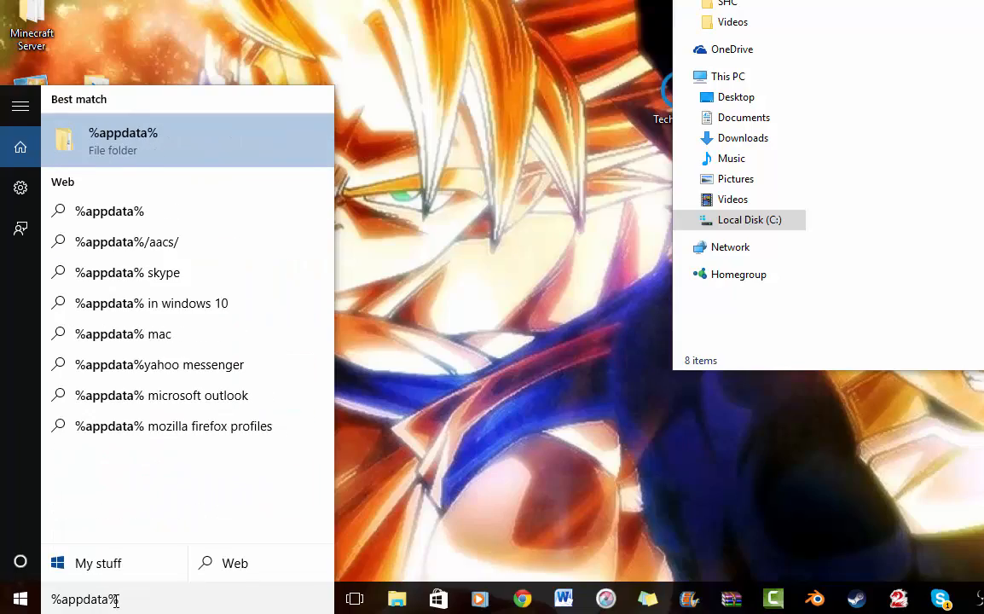
left_click(122, 140)
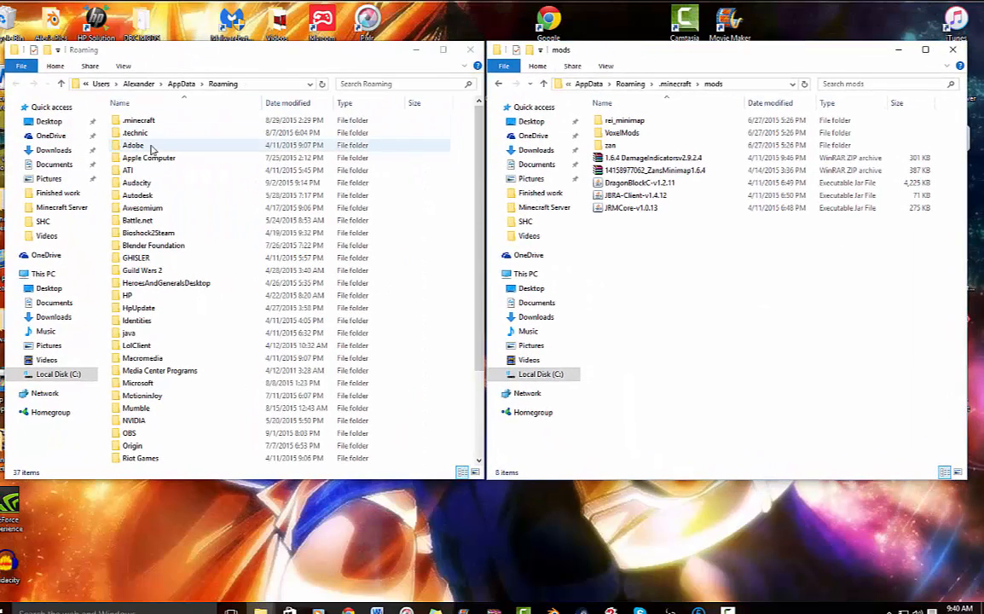
left_click(133, 133)
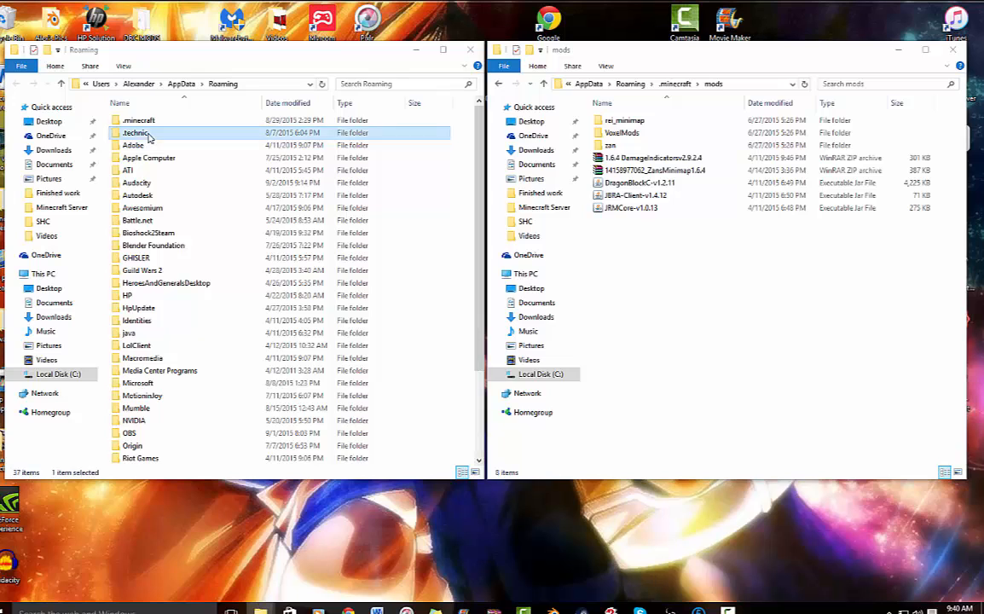
double_click(138, 133)
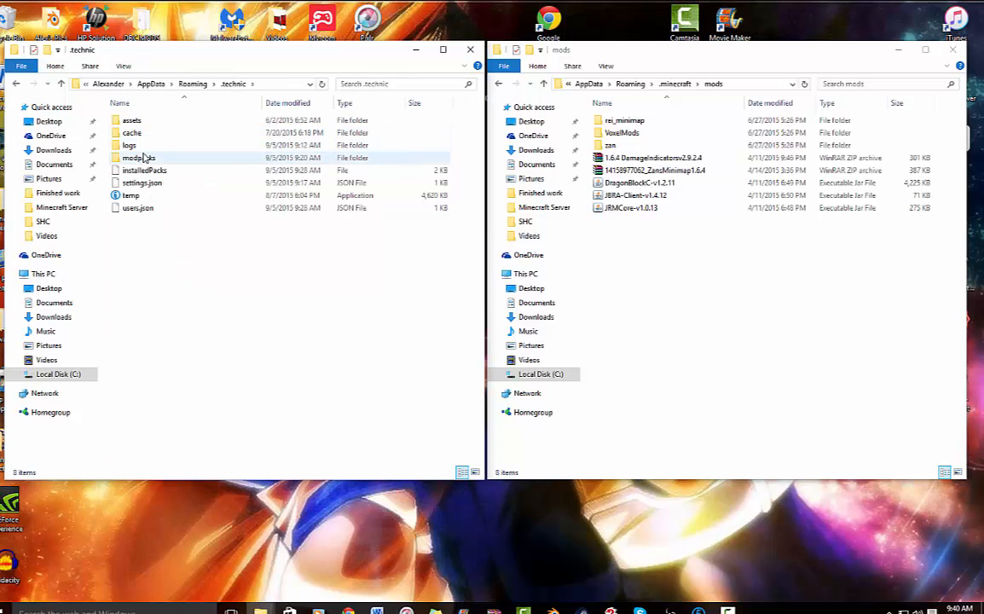
double_click(139, 156)
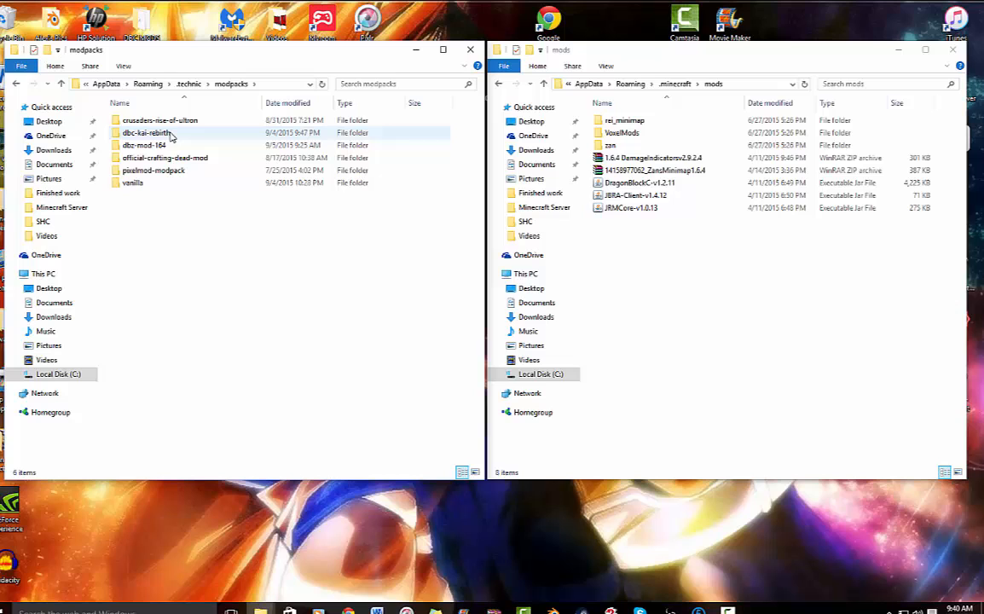
double_click(145, 144)
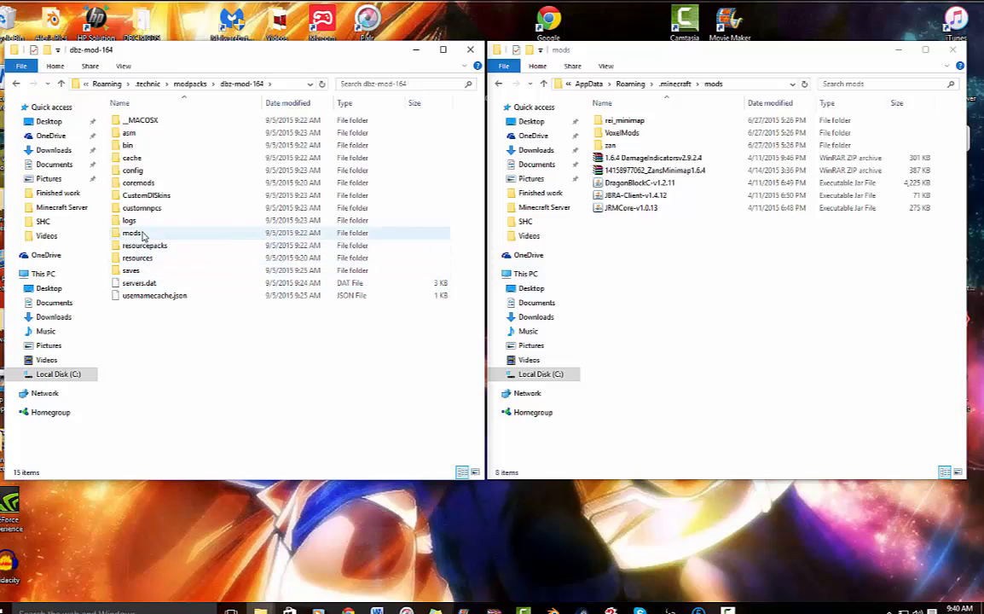
double_click(133, 232)
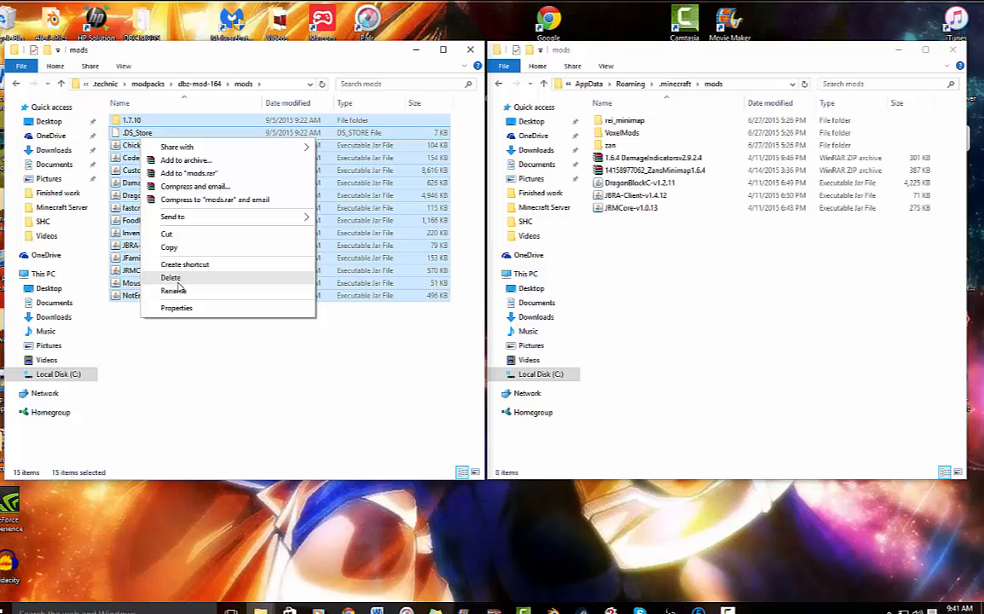
left_click(648, 300)
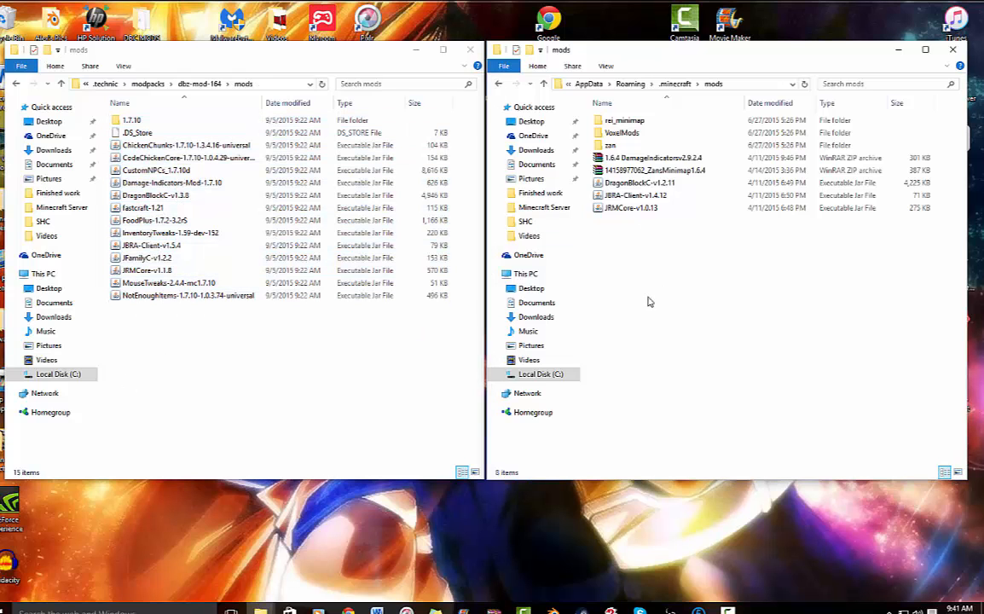
left_click(654, 171)
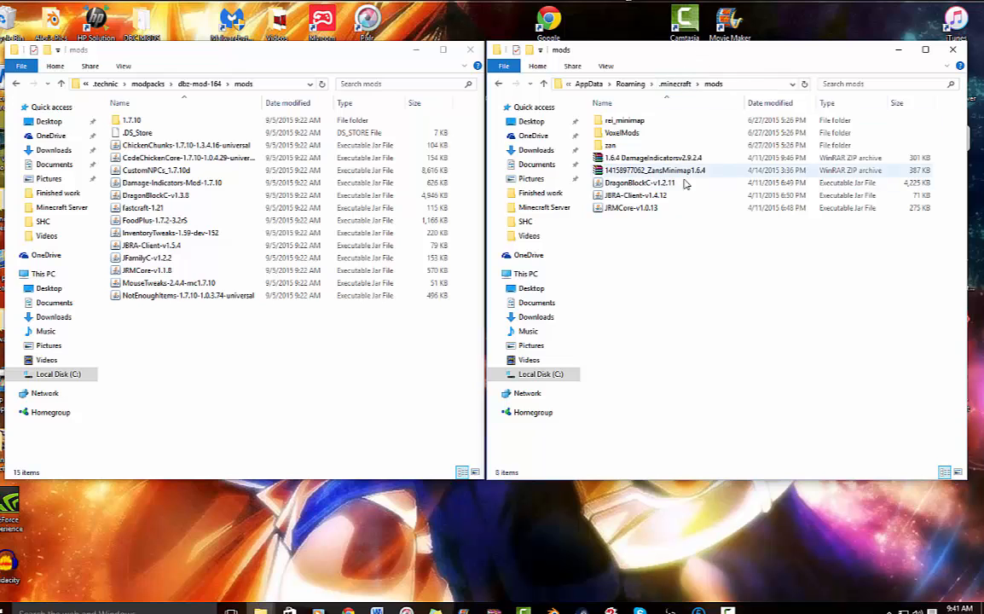
left_click(620, 133)
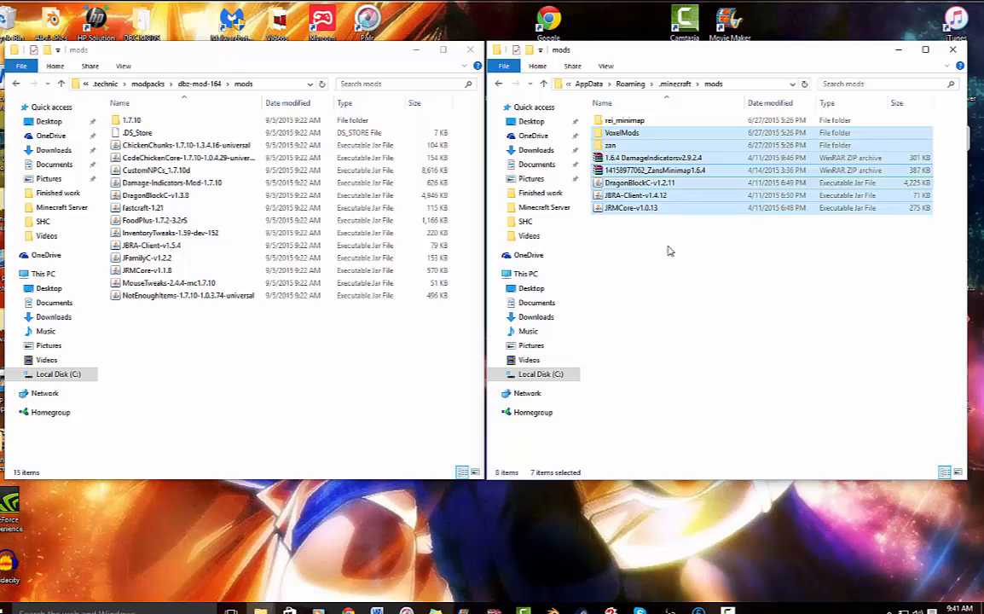
left_click(648, 321)
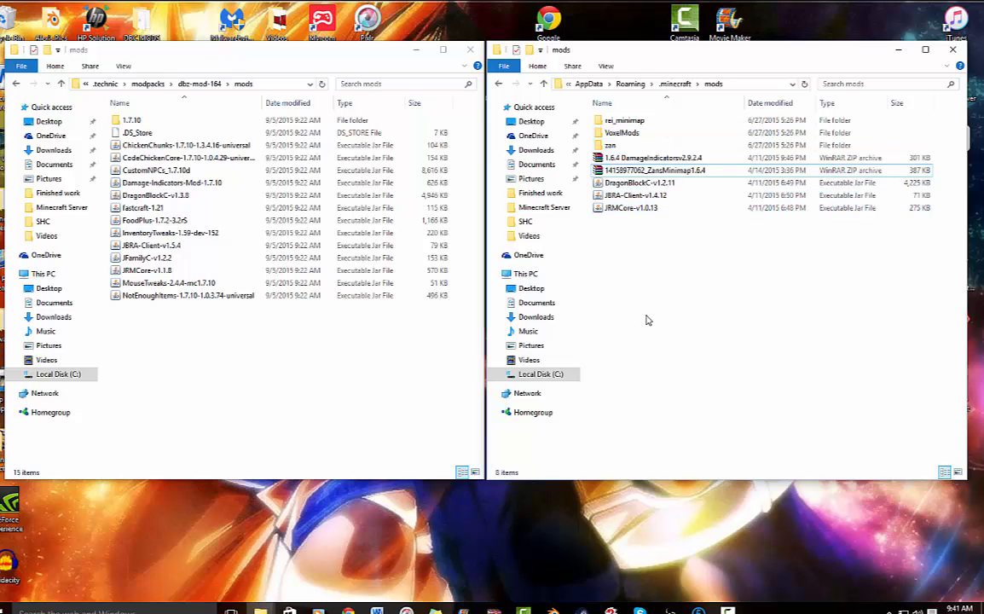